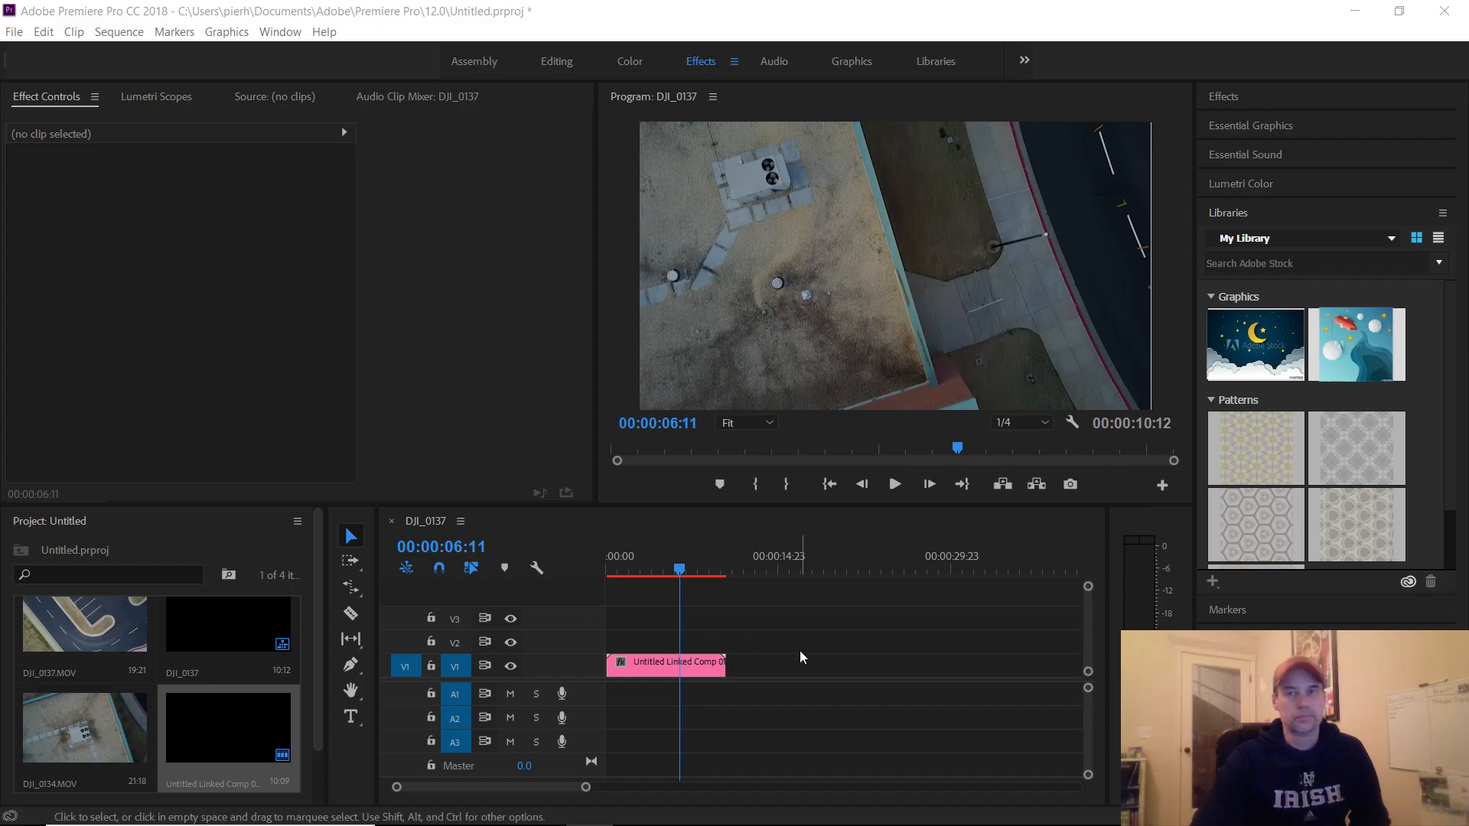
mouse_move(803, 636)
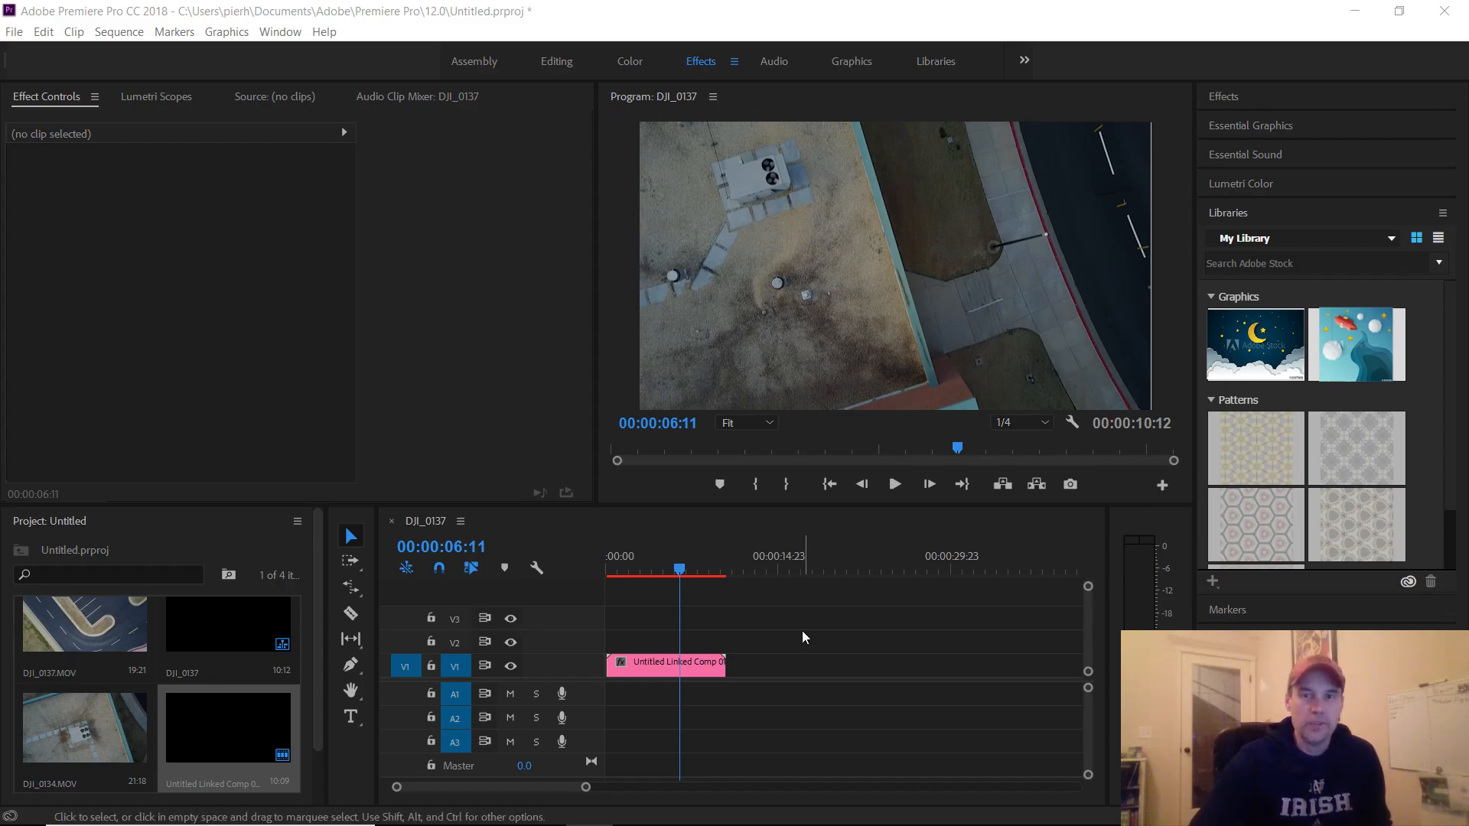
mouse_move(785, 636)
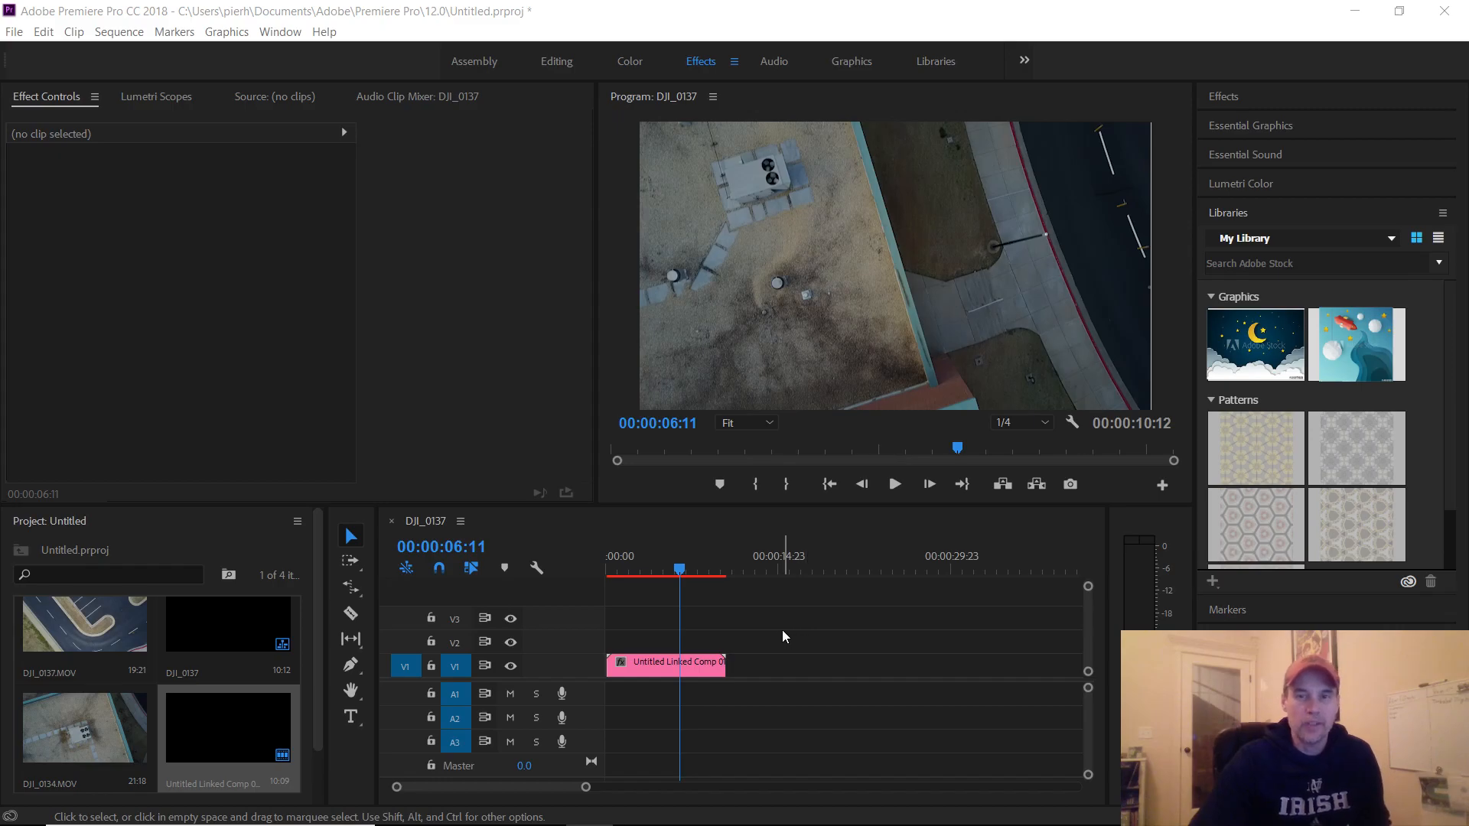
mouse_move(758, 646)
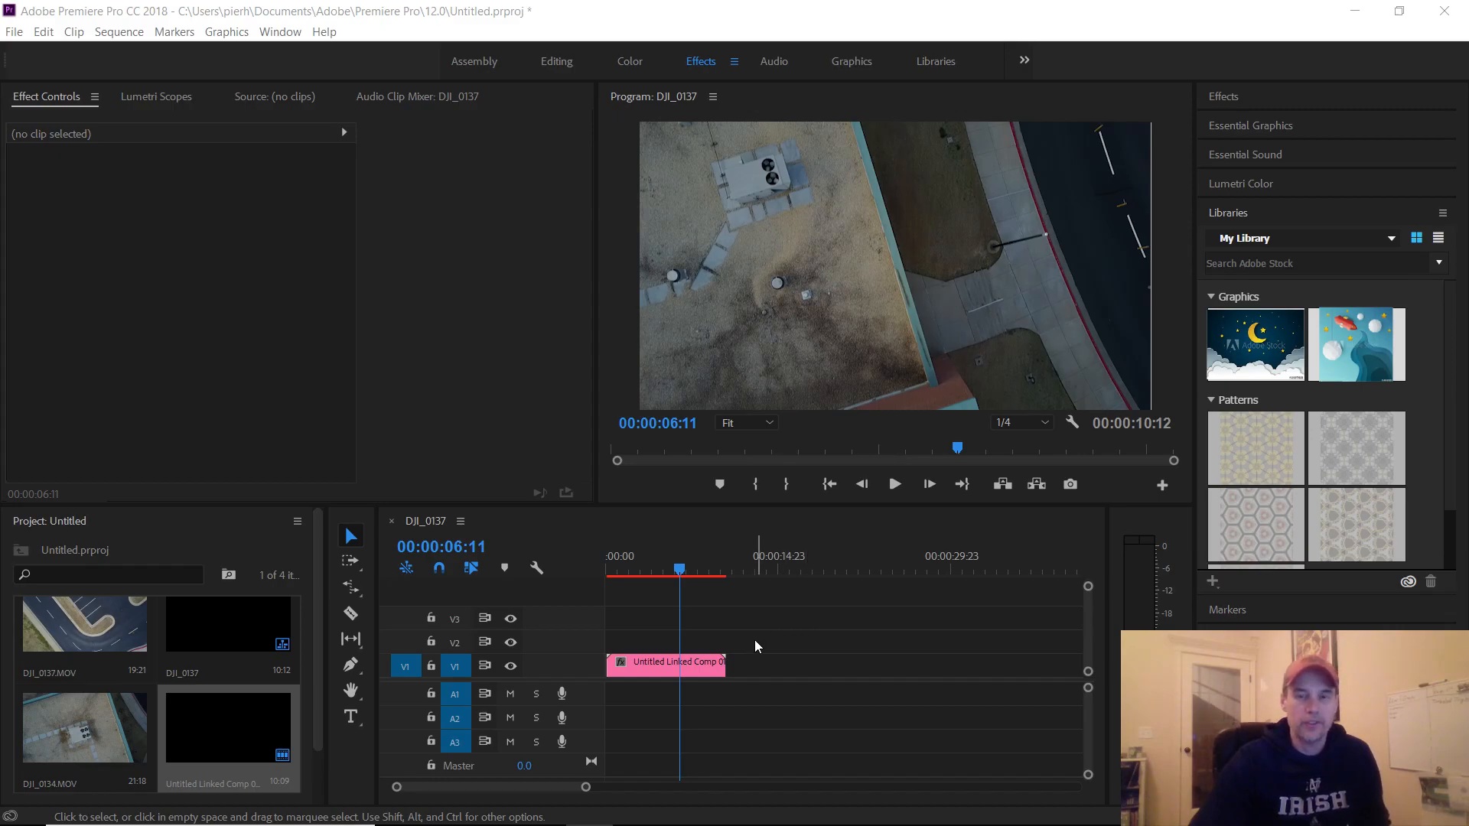
mouse_move(638, 643)
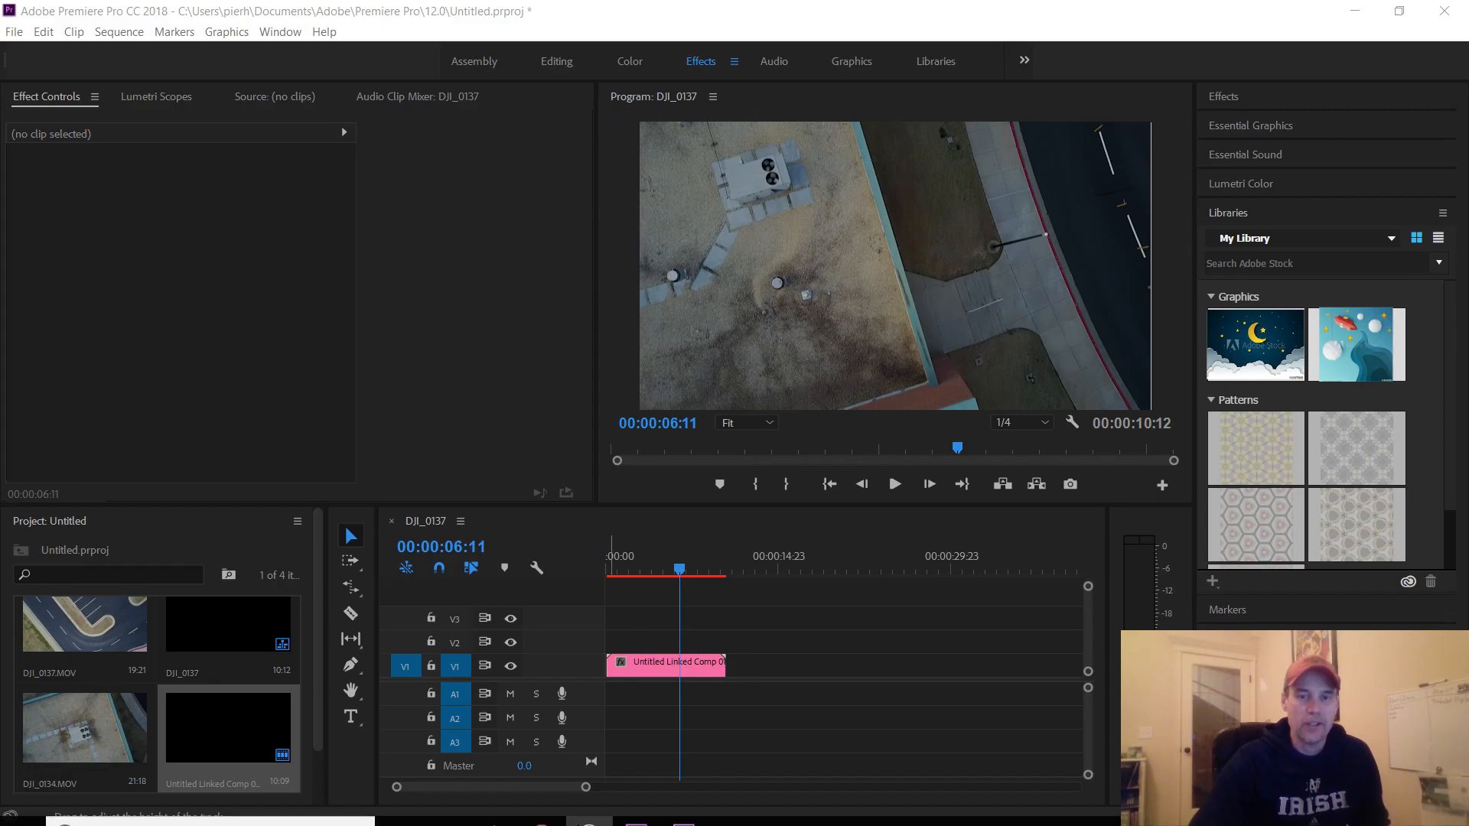
- Hop between Premiere and After Effects via the taskbar to view Untitled Linked Comp 01
left_click(682, 806)
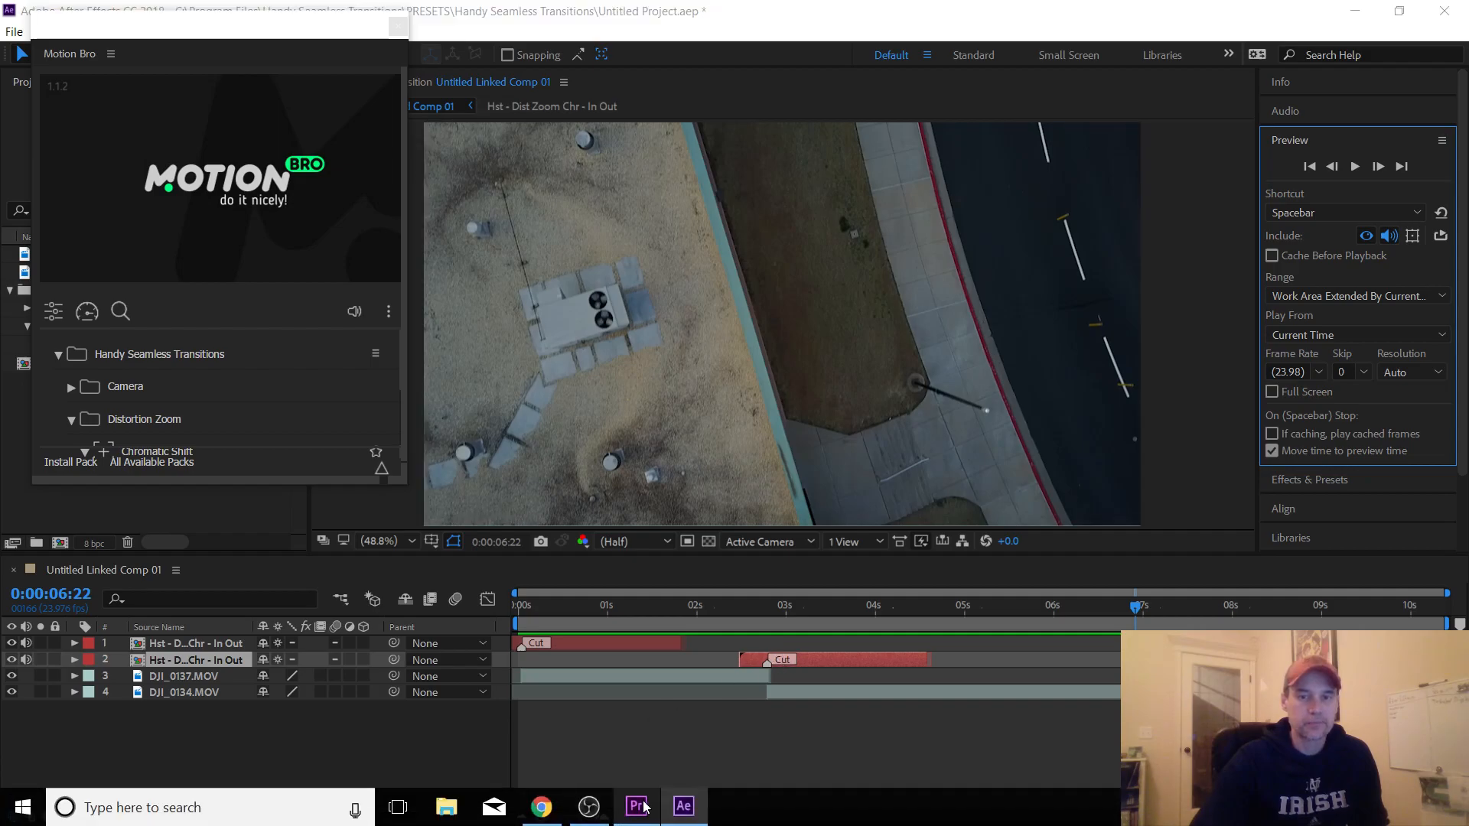
left_click(638, 807)
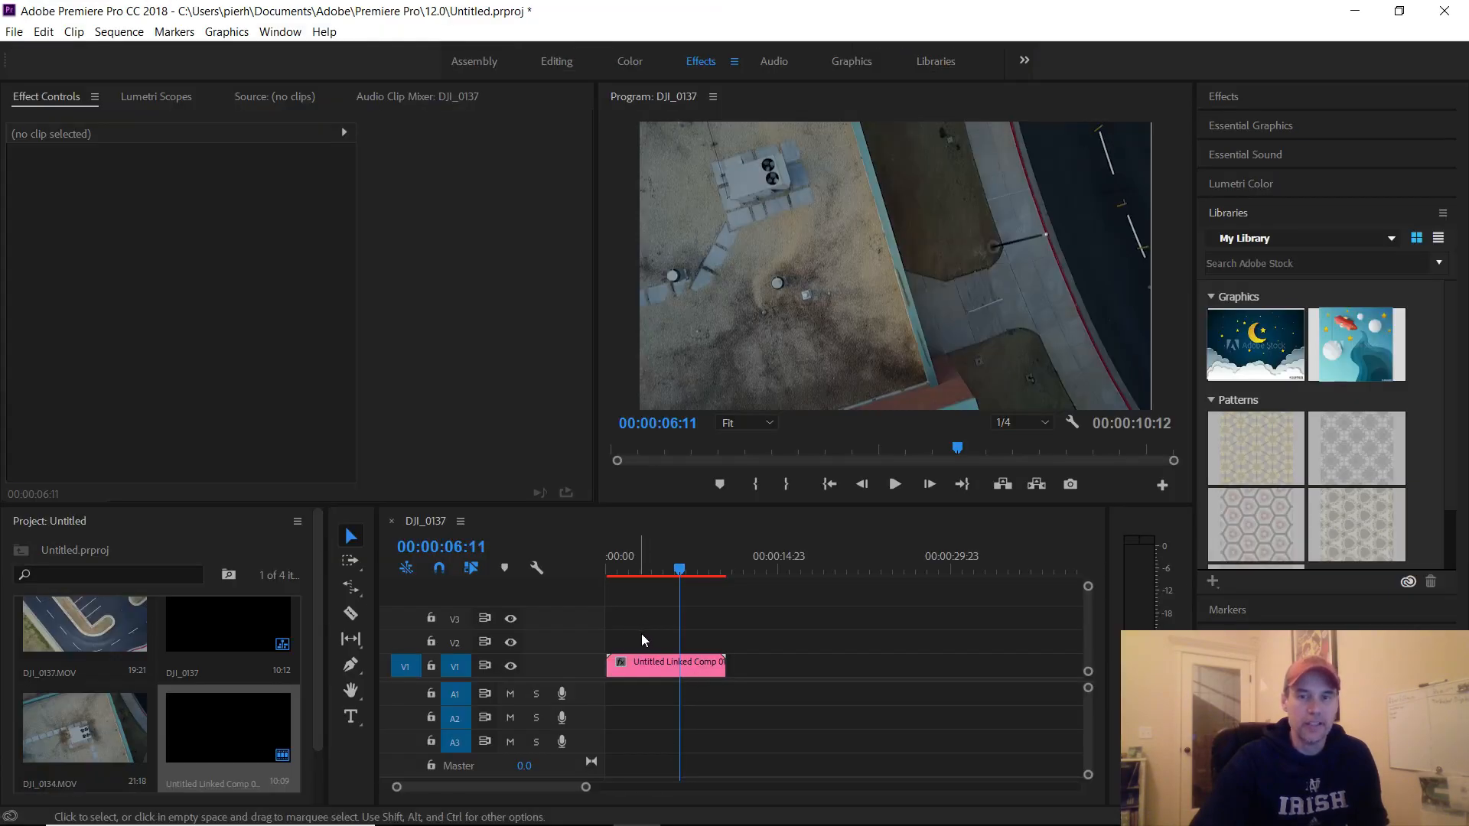
mouse_move(656, 646)
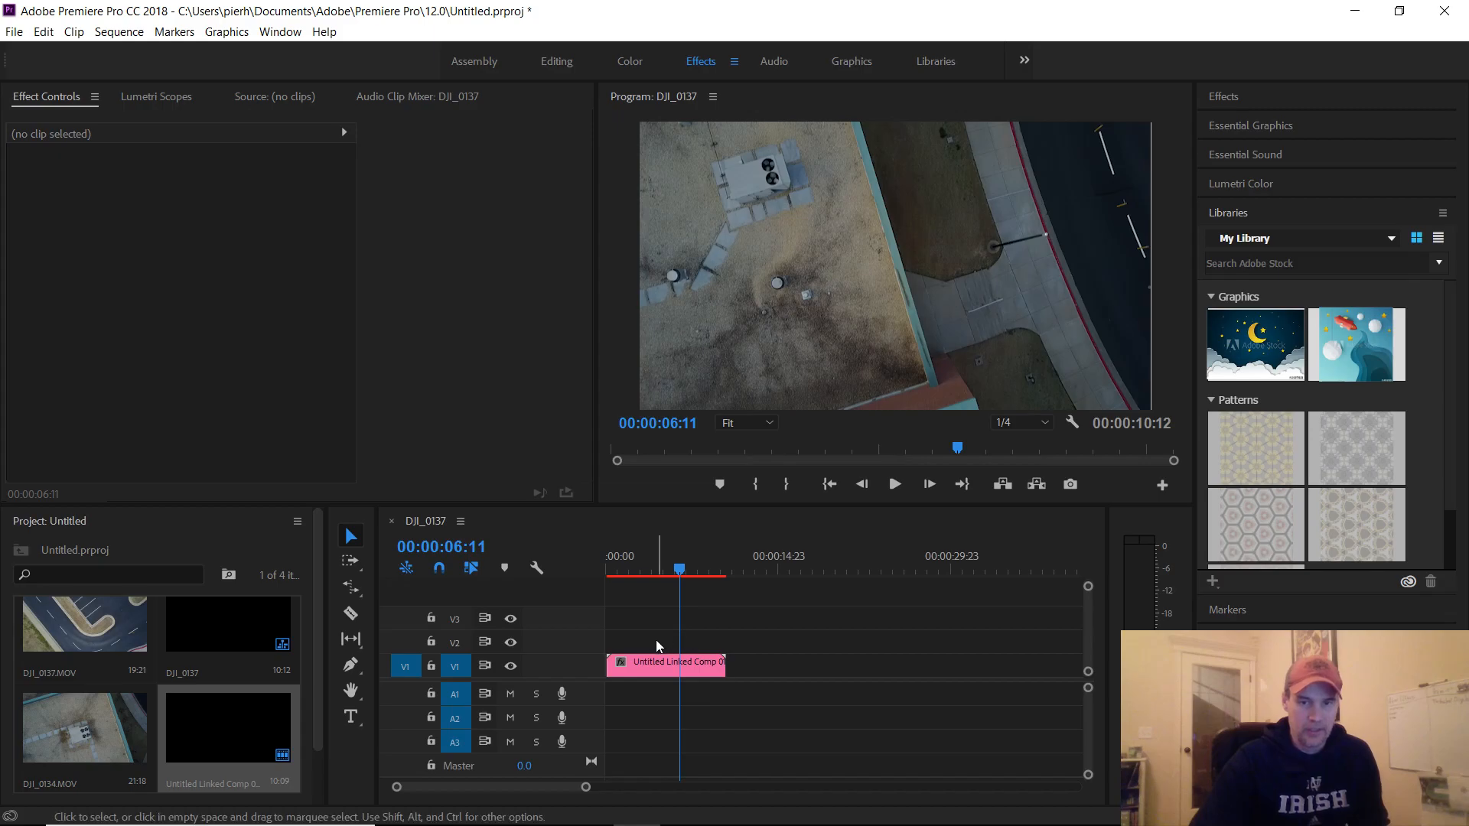
mouse_move(688, 640)
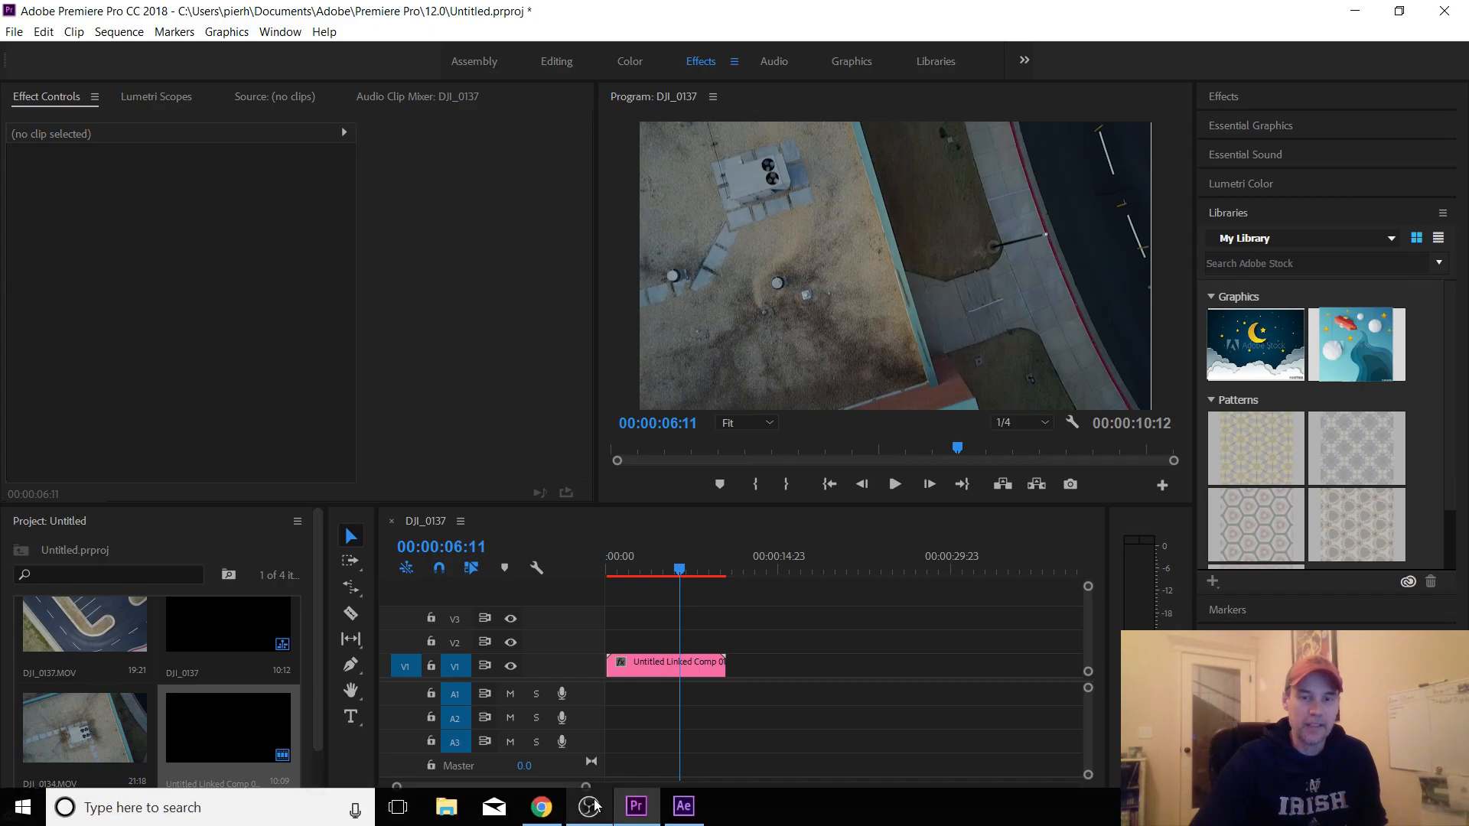
left_click(682, 806)
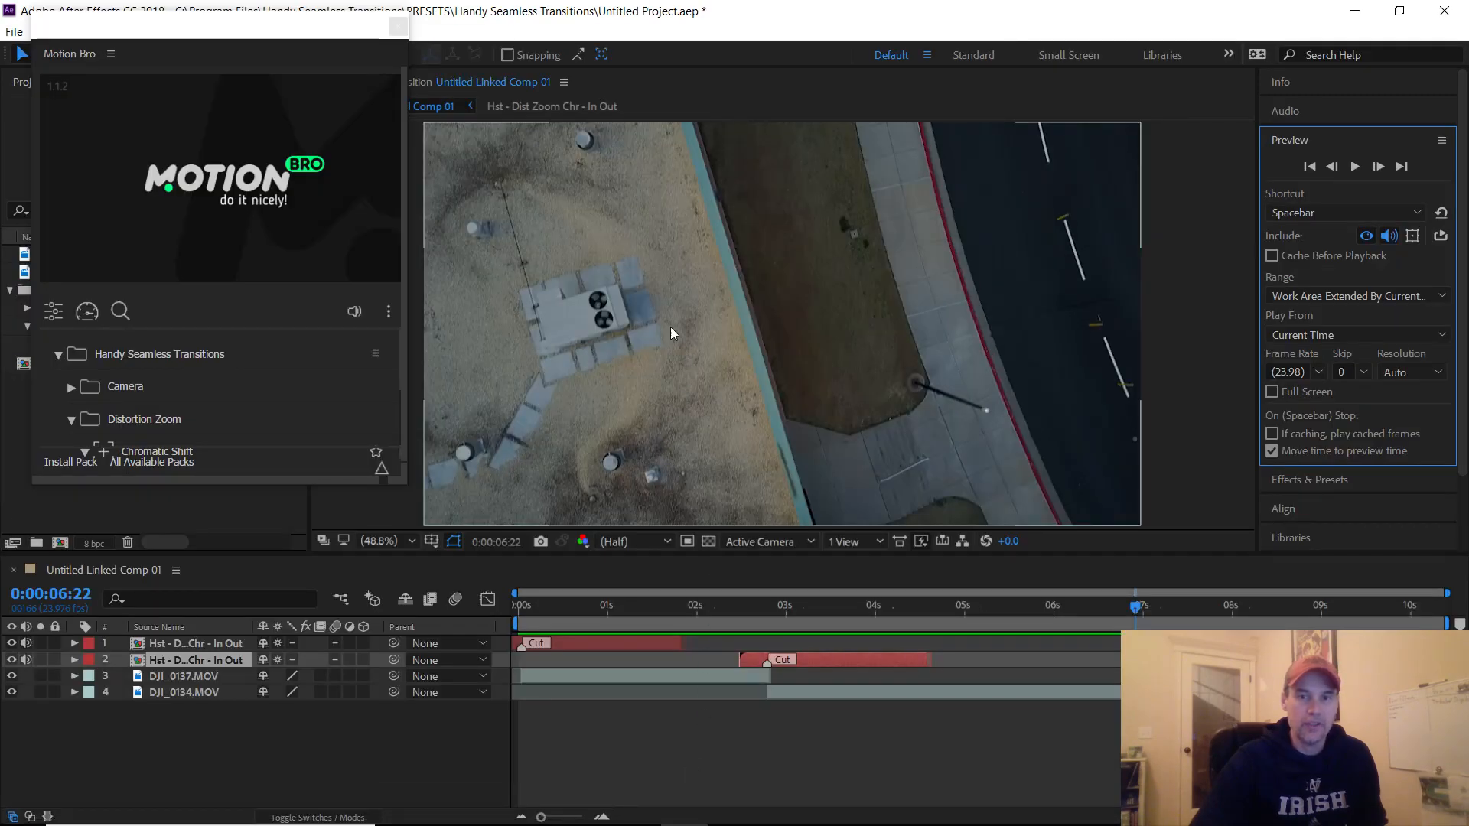
mouse_move(754, 665)
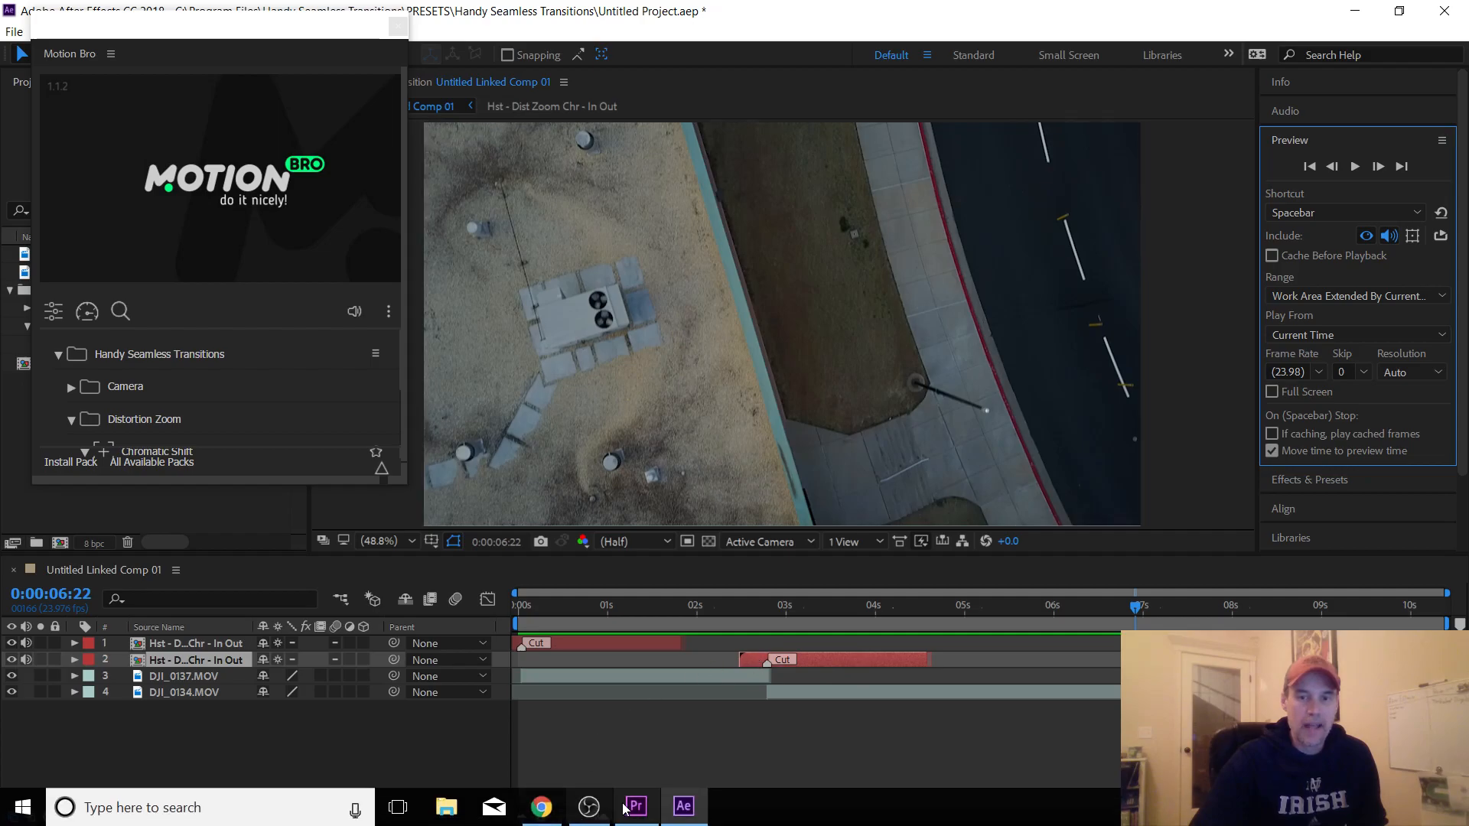
- Back in Premiere, play and replay the distortion-zoom transition between the two drone shots
left_click(633, 806)
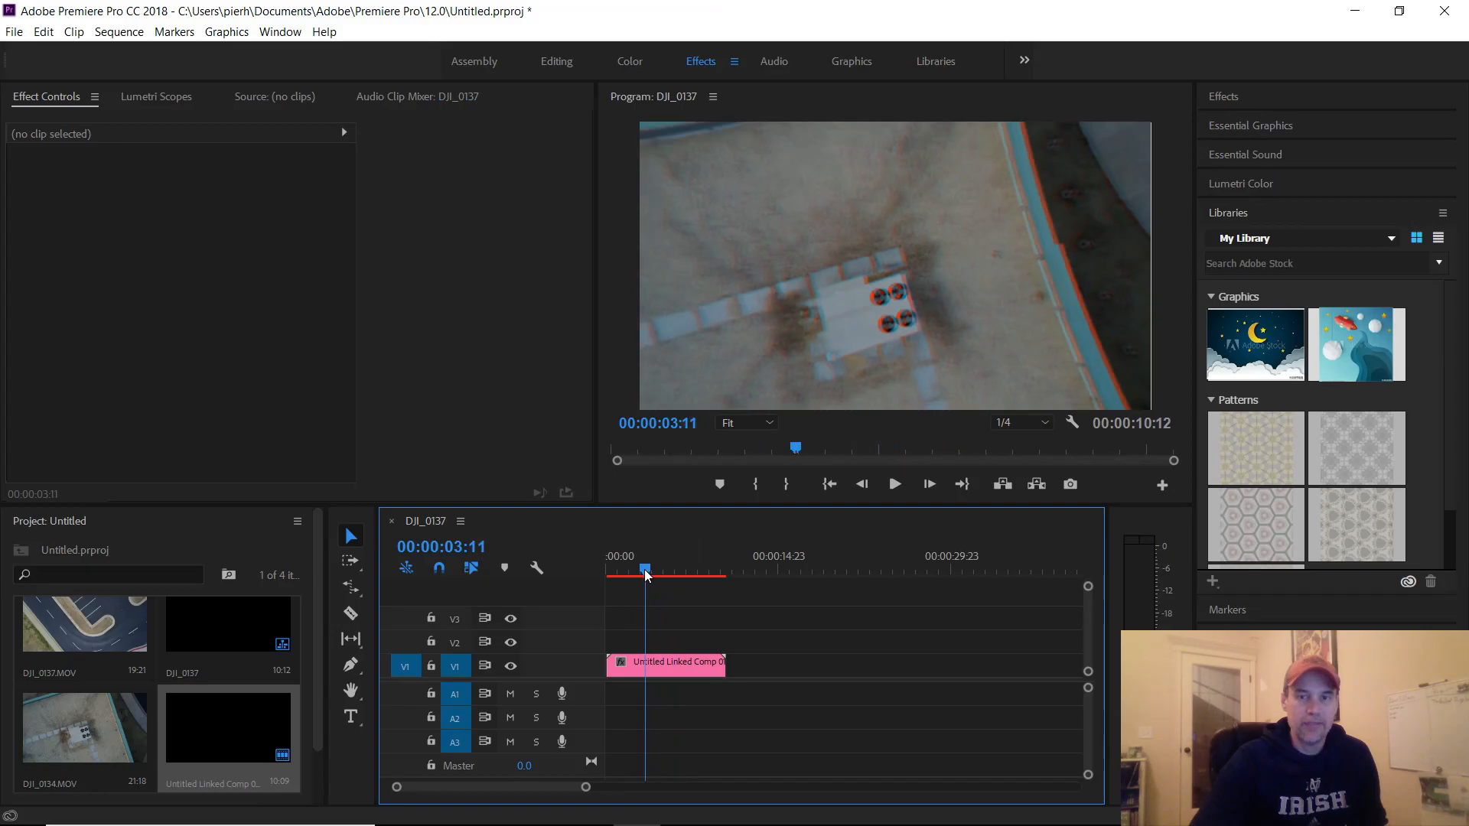
left_click(893, 485)
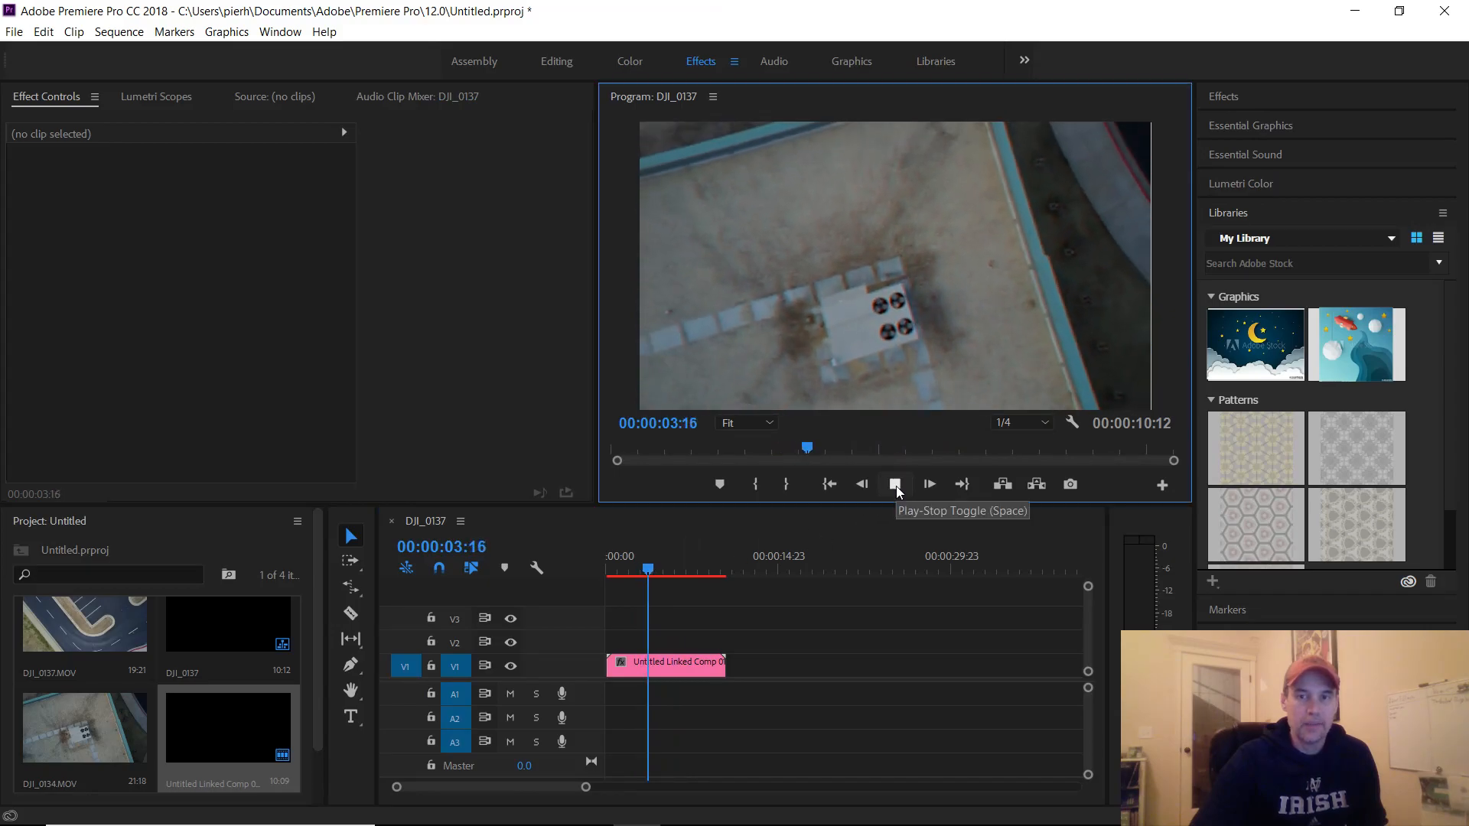
left_click(895, 485)
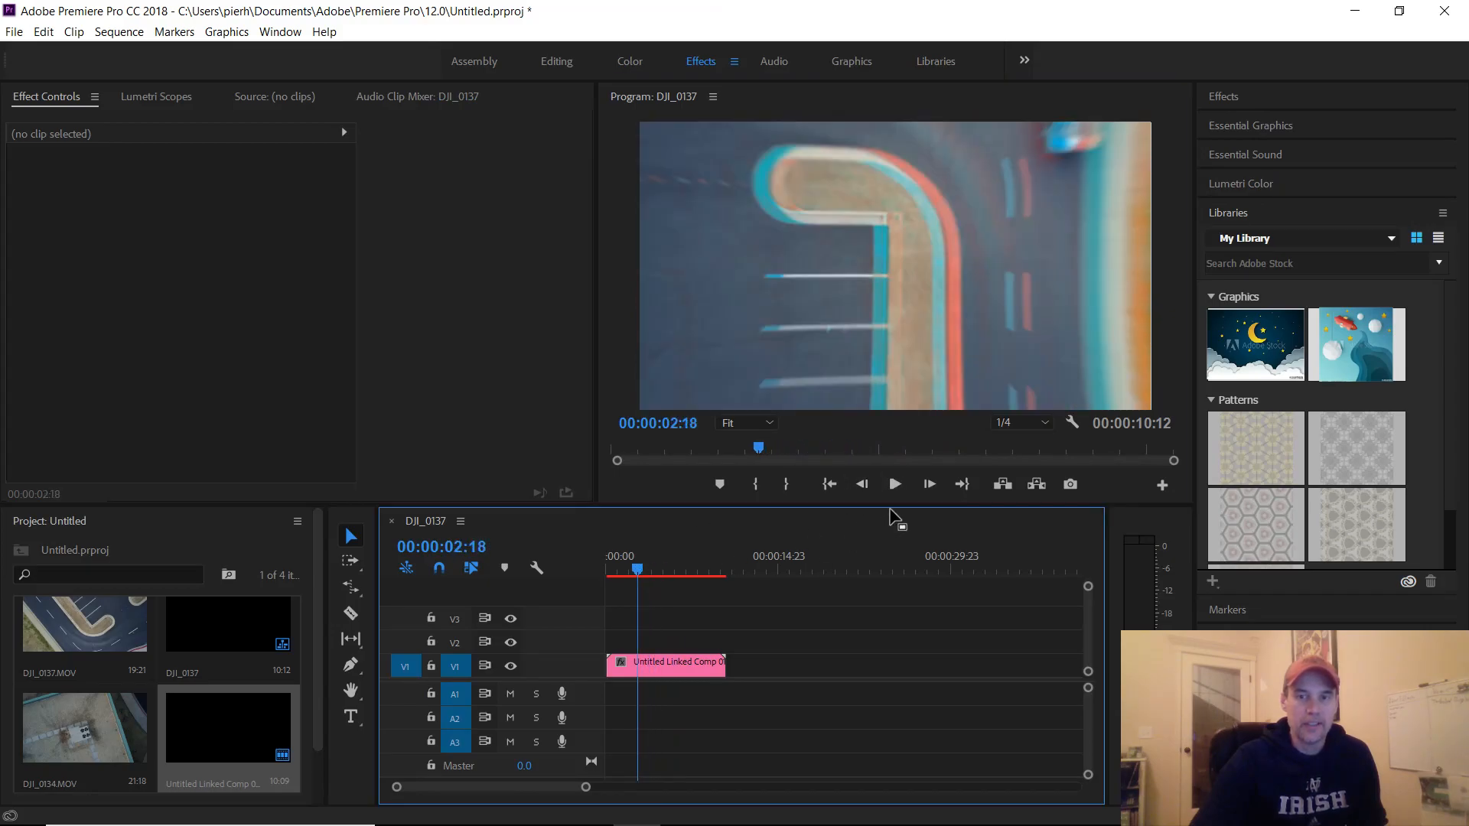
left_click(894, 485)
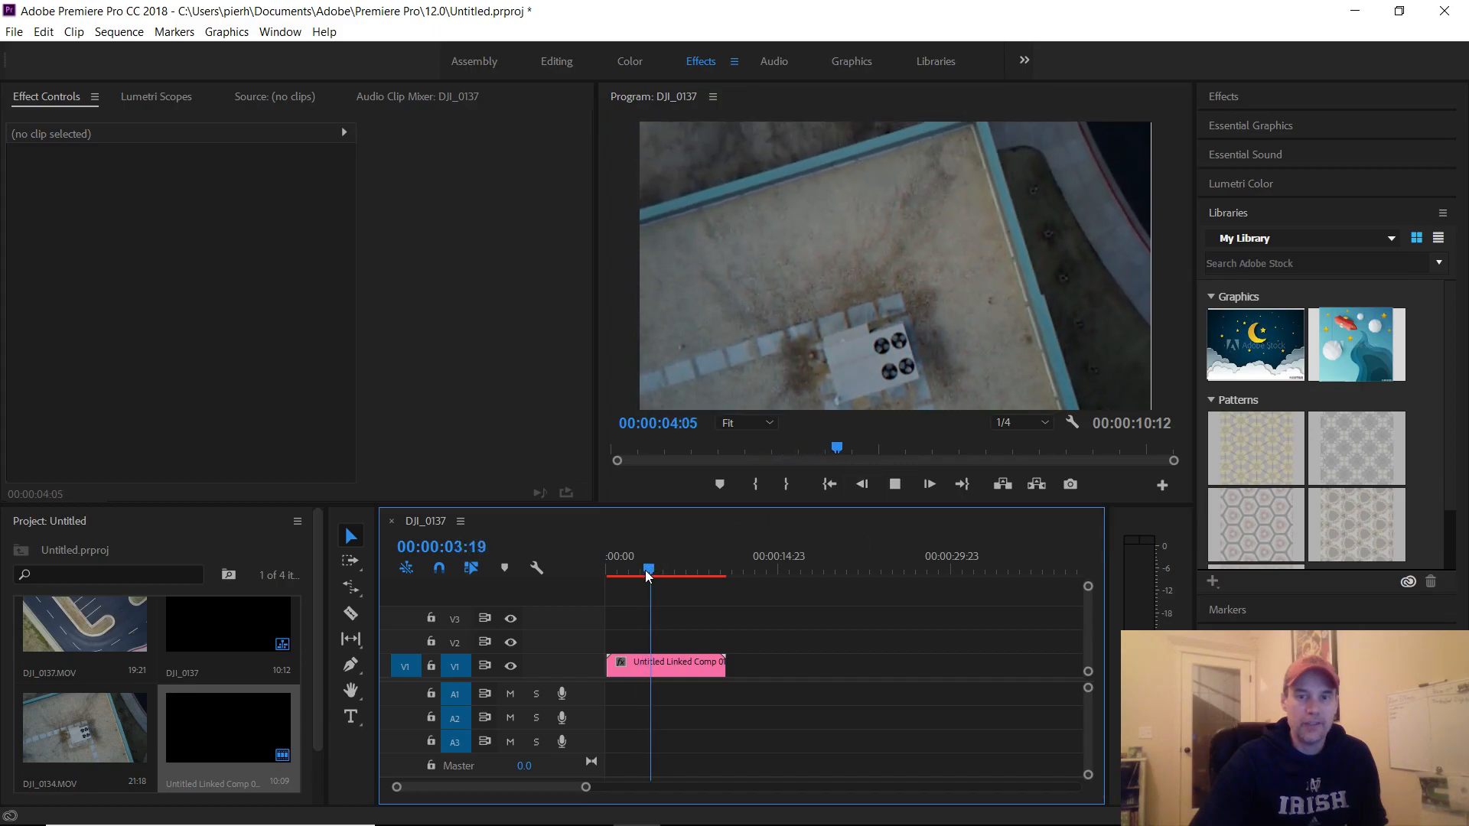
left_click(894, 485)
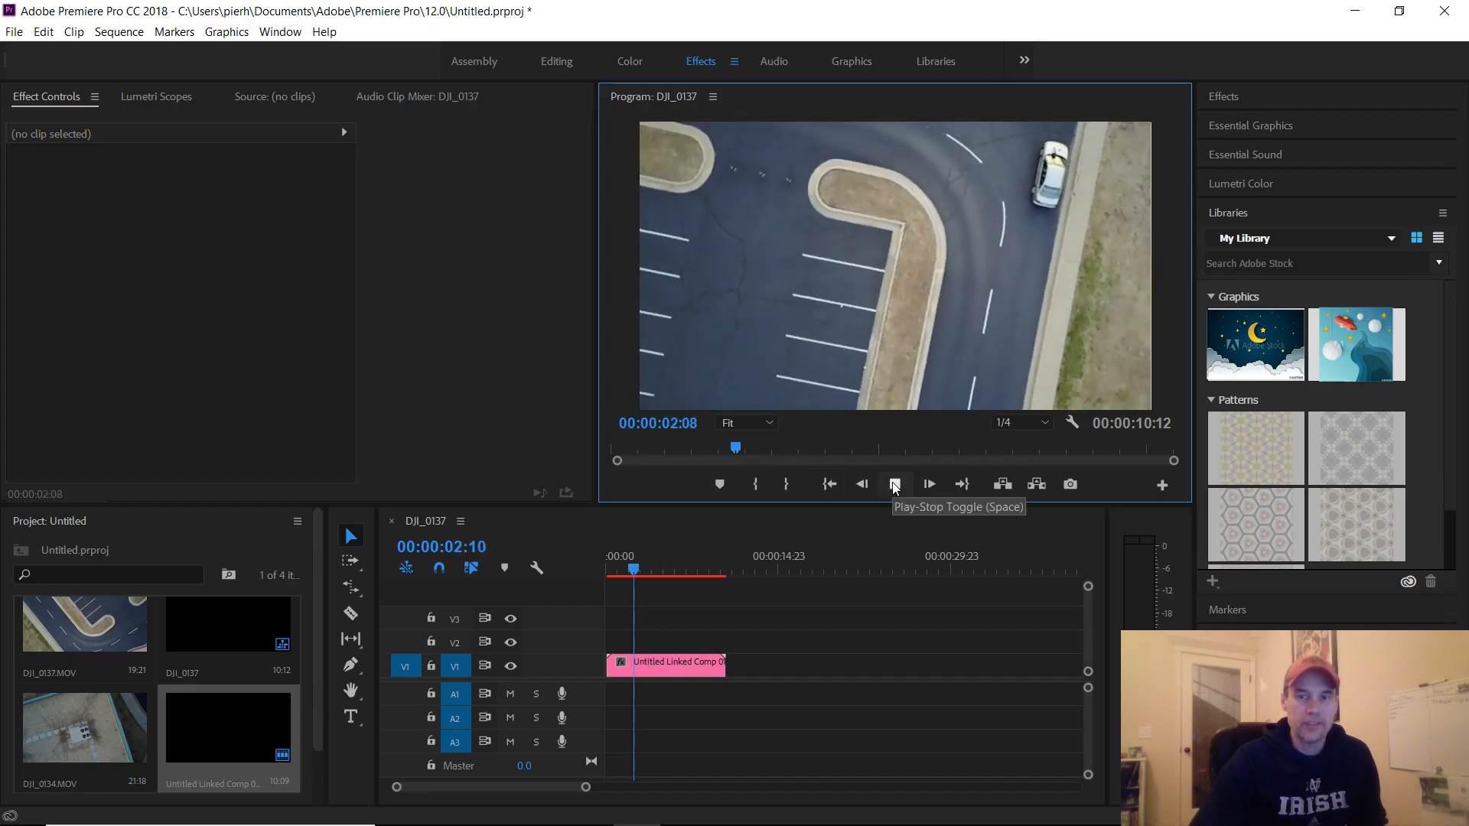
left_click(893, 485)
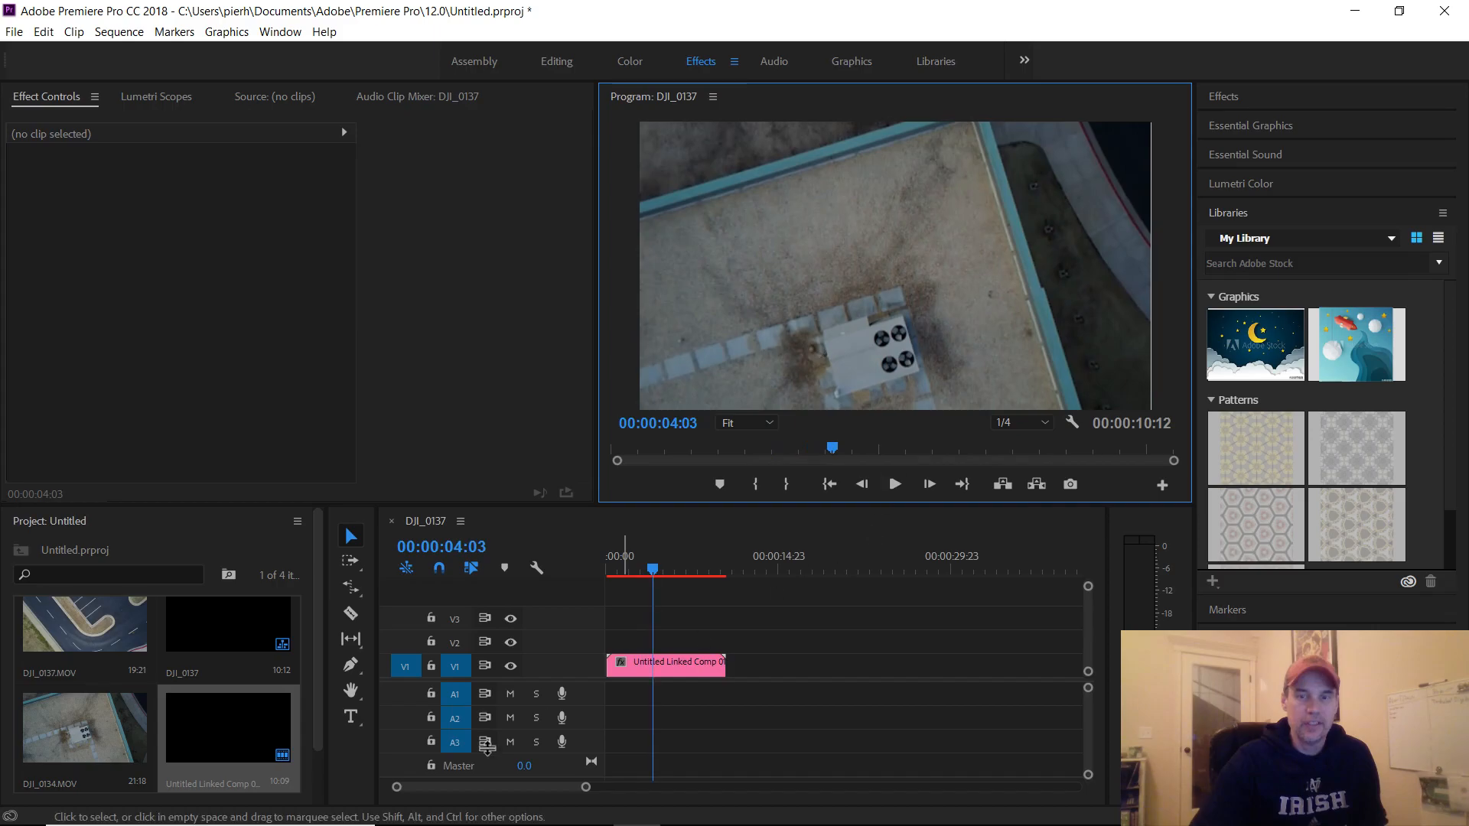
mouse_move(683, 806)
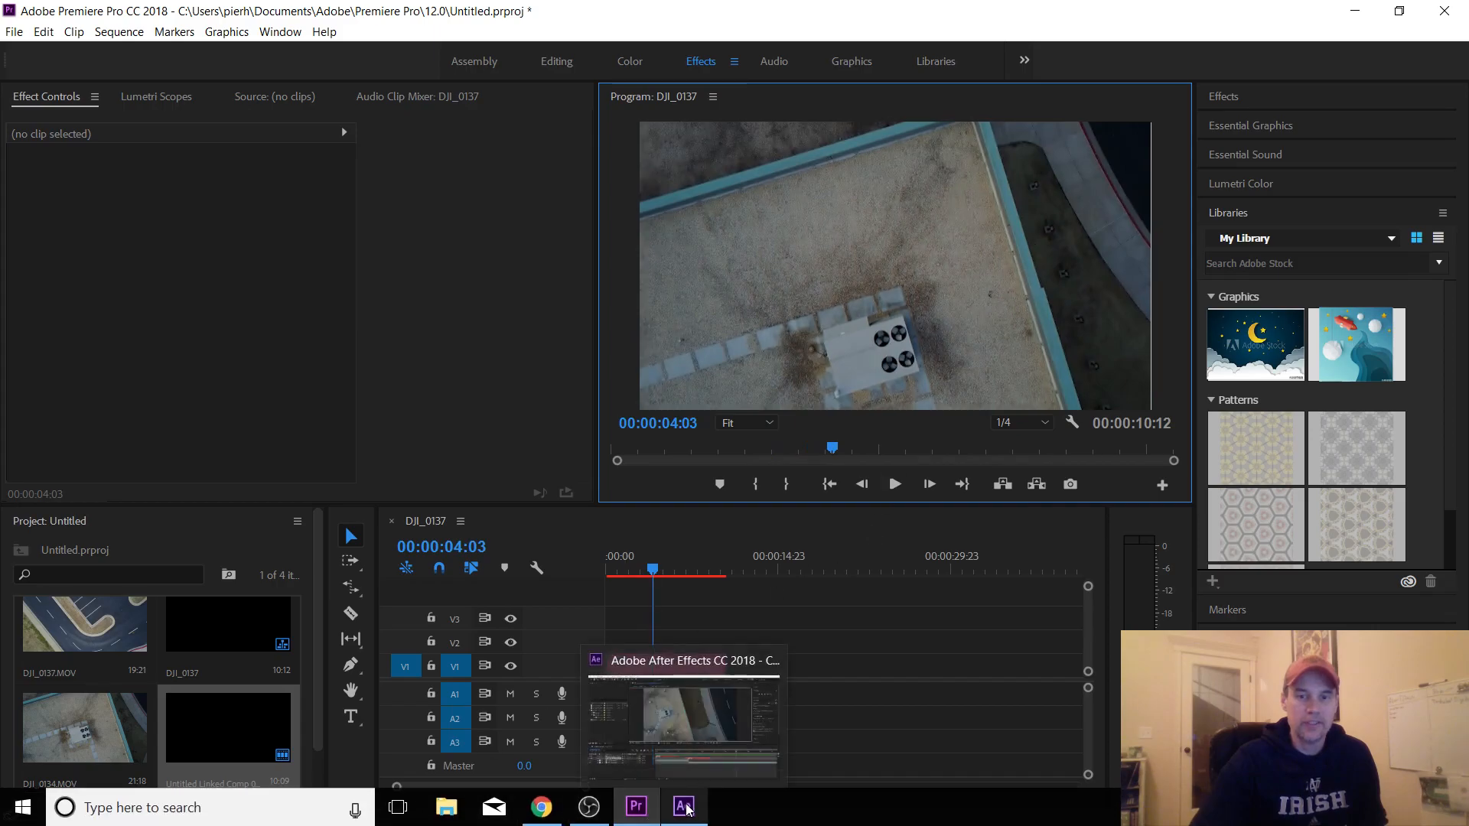
- In After Effects, preview the Dist Zoom Chr In Out transition from just before its start
left_click(683, 806)
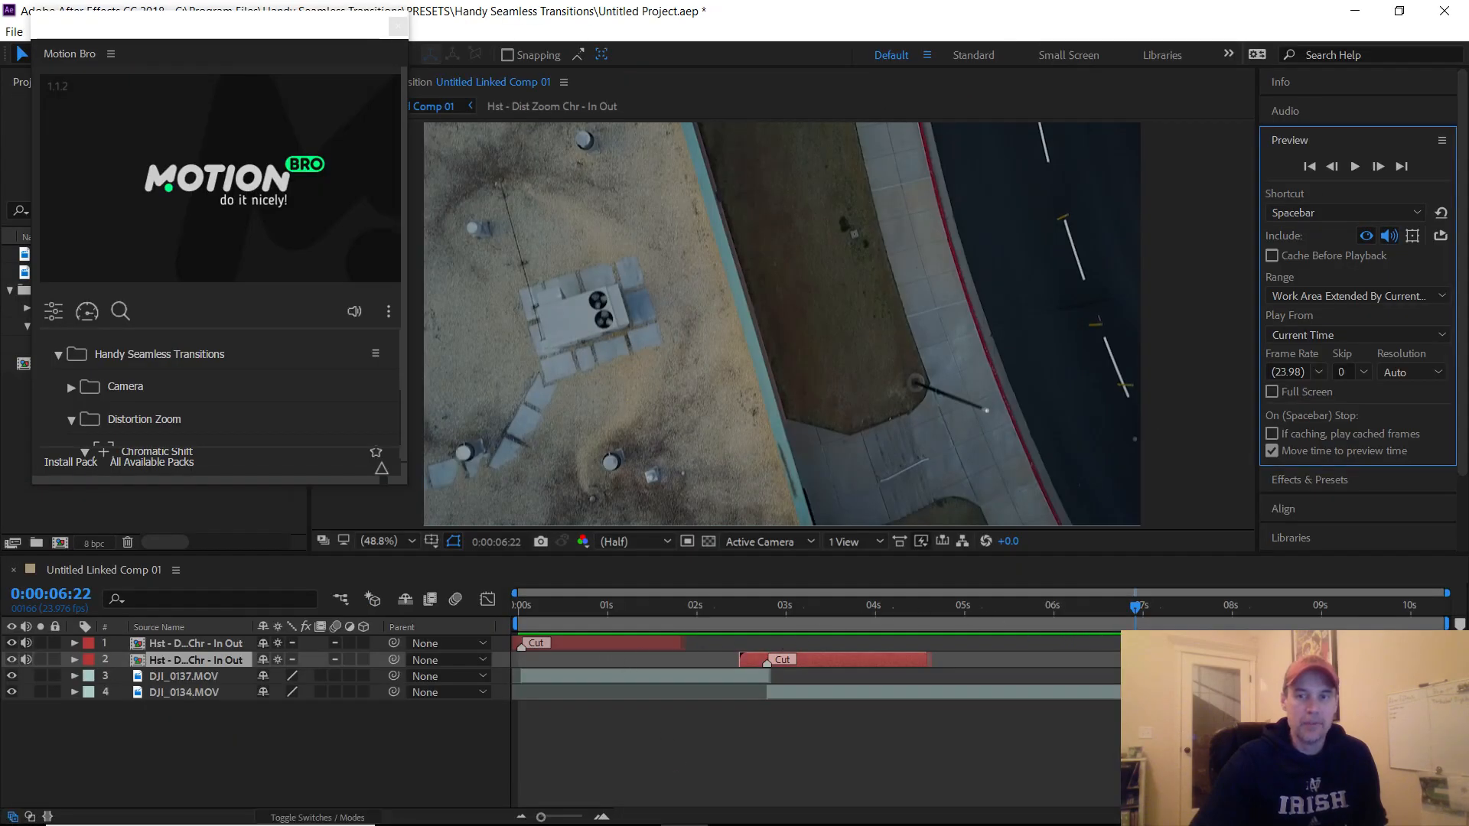
left_click(723, 606)
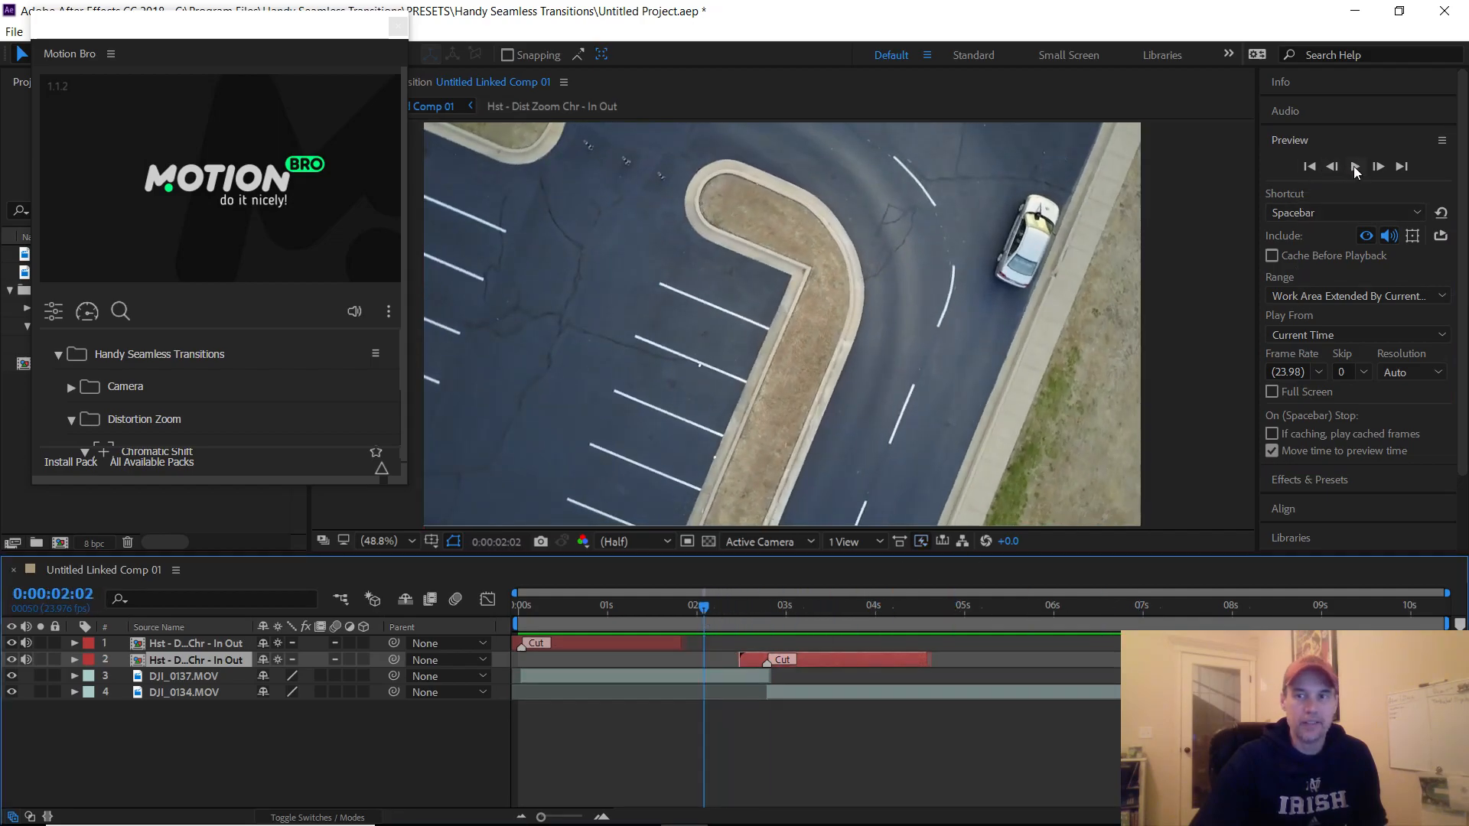
left_click(1354, 167)
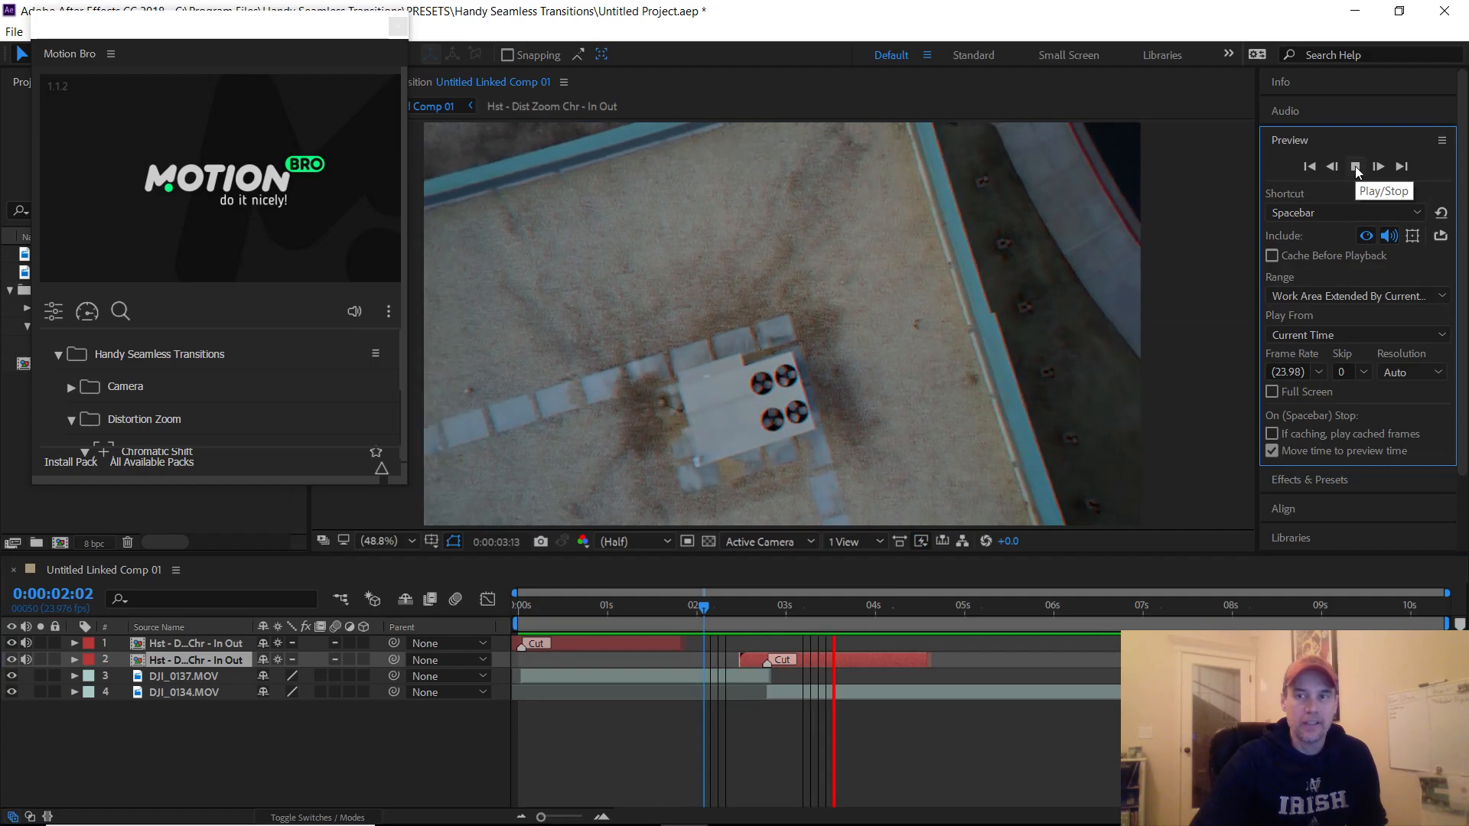
left_click(1356, 165)
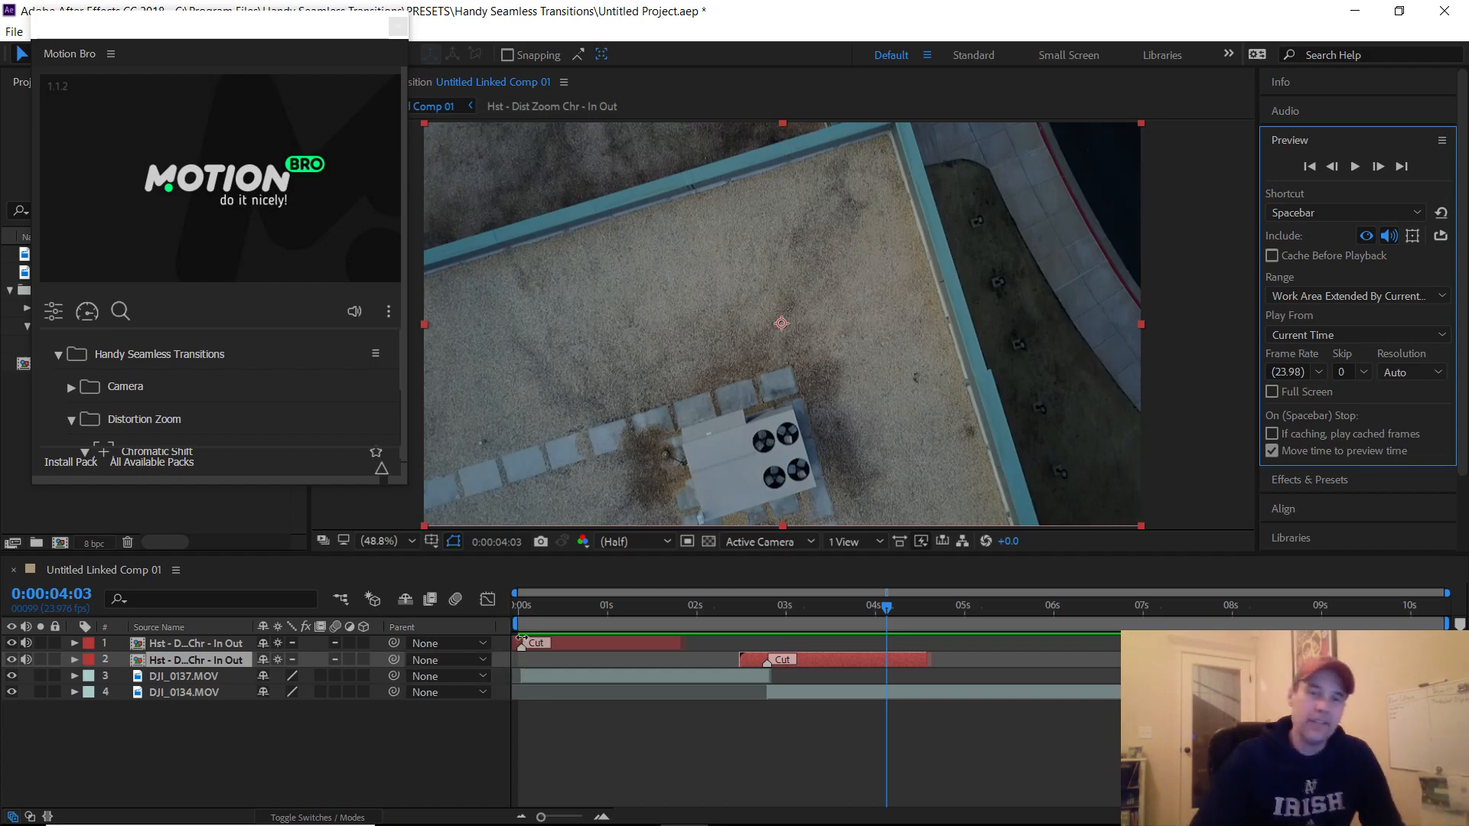
mouse_move(663, 670)
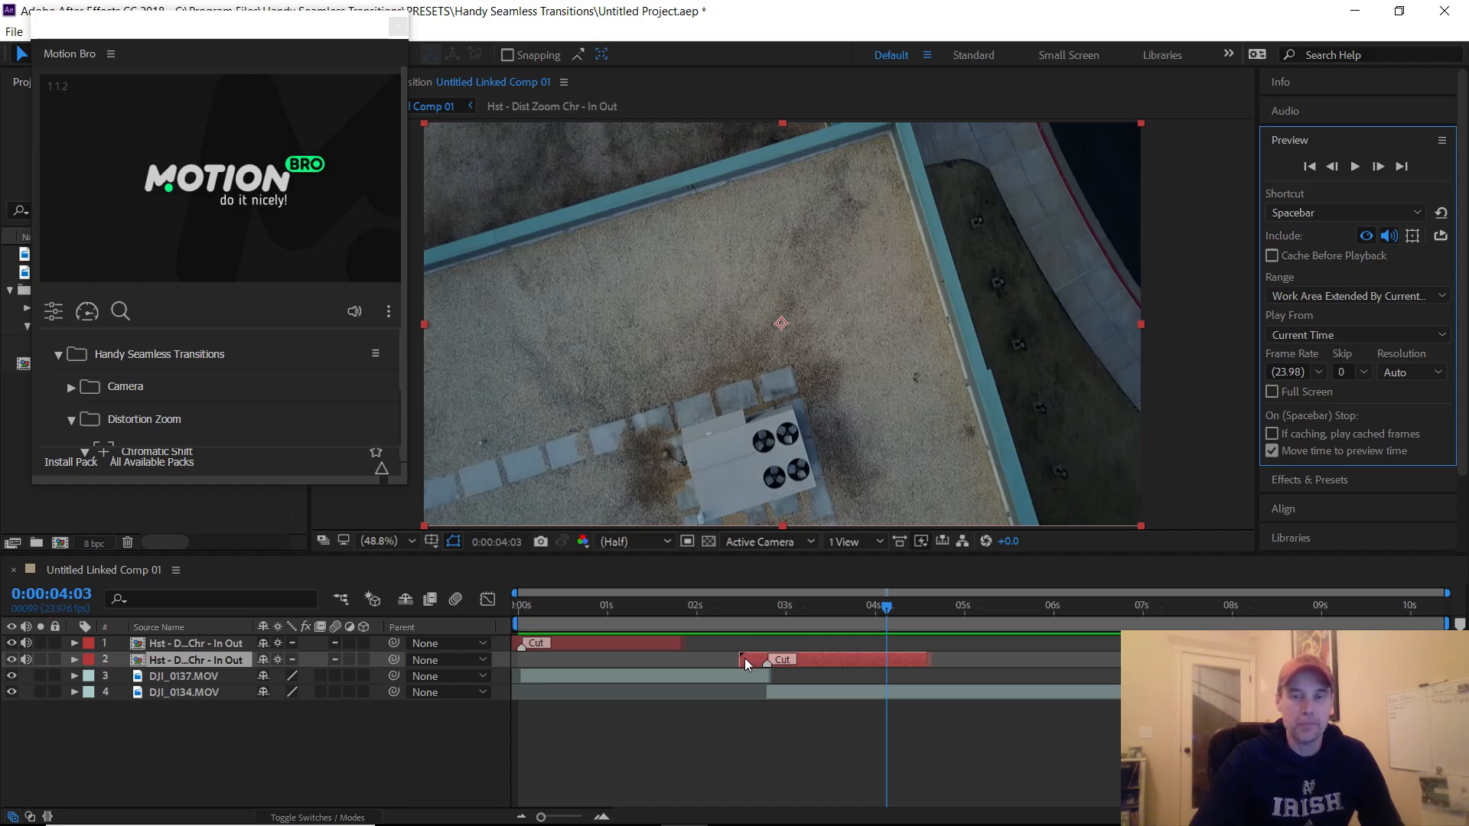
mouse_move(698, 666)
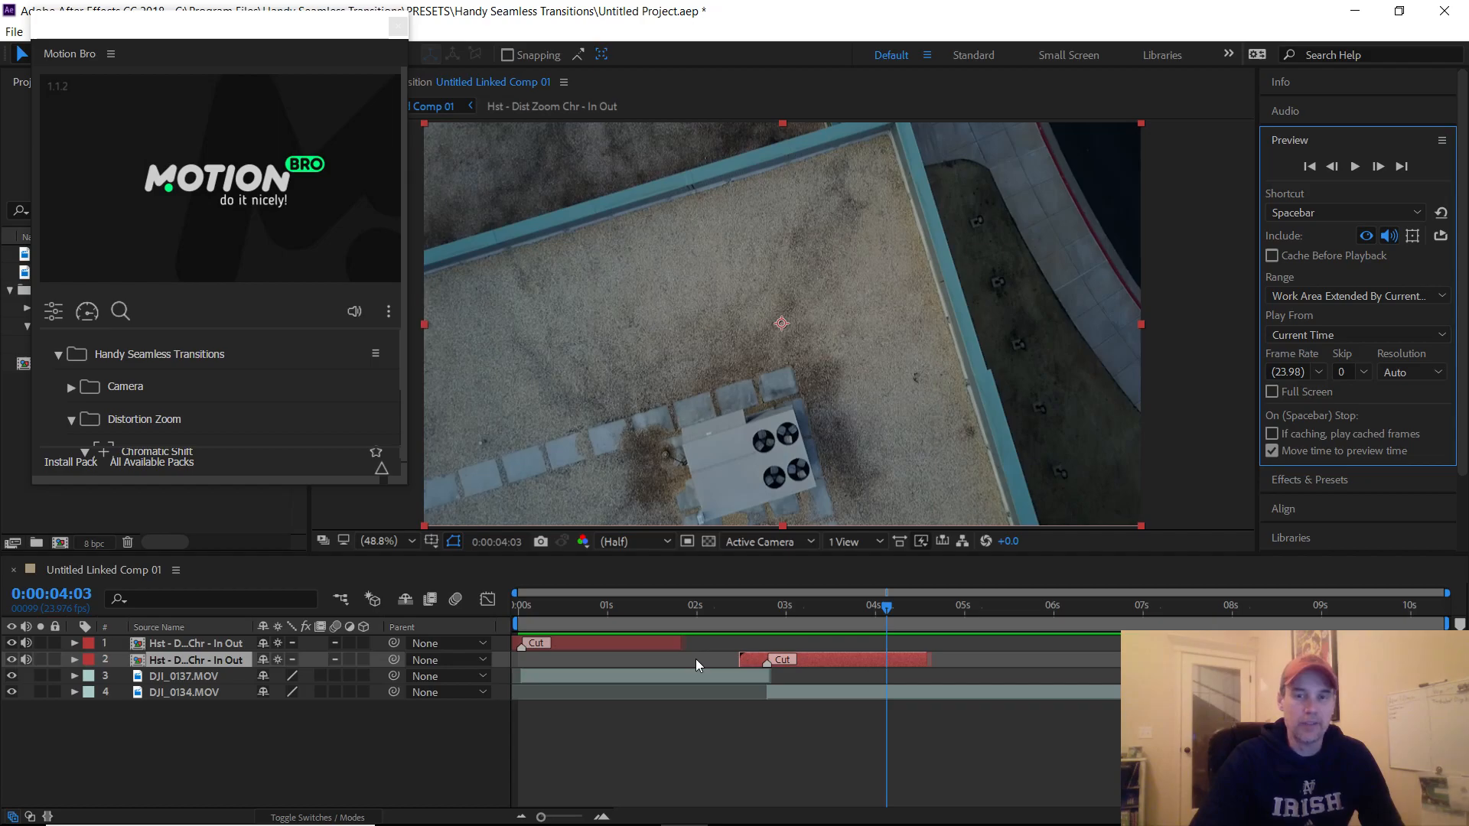
mouse_move(701, 670)
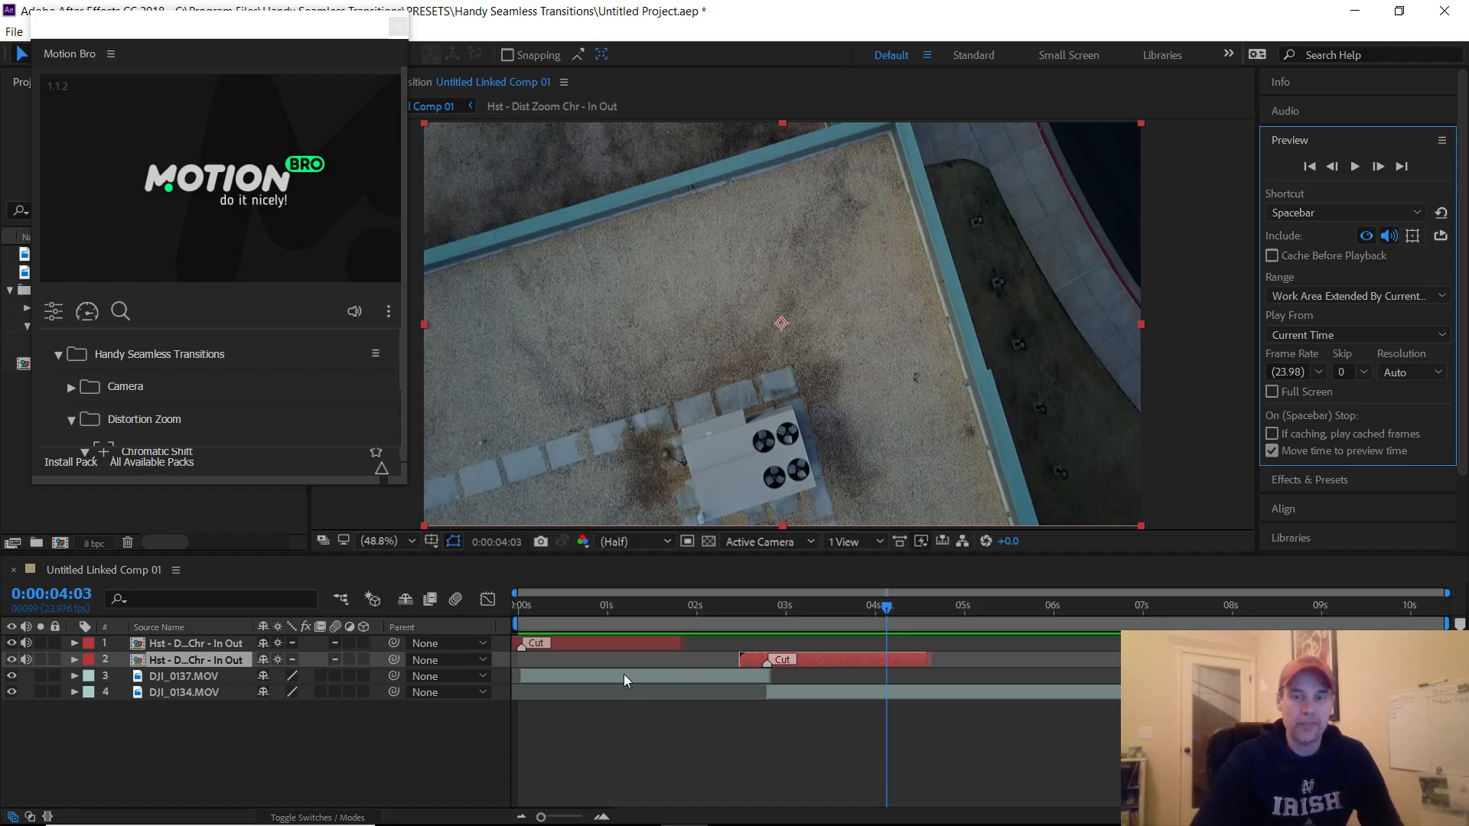
mouse_move(811, 665)
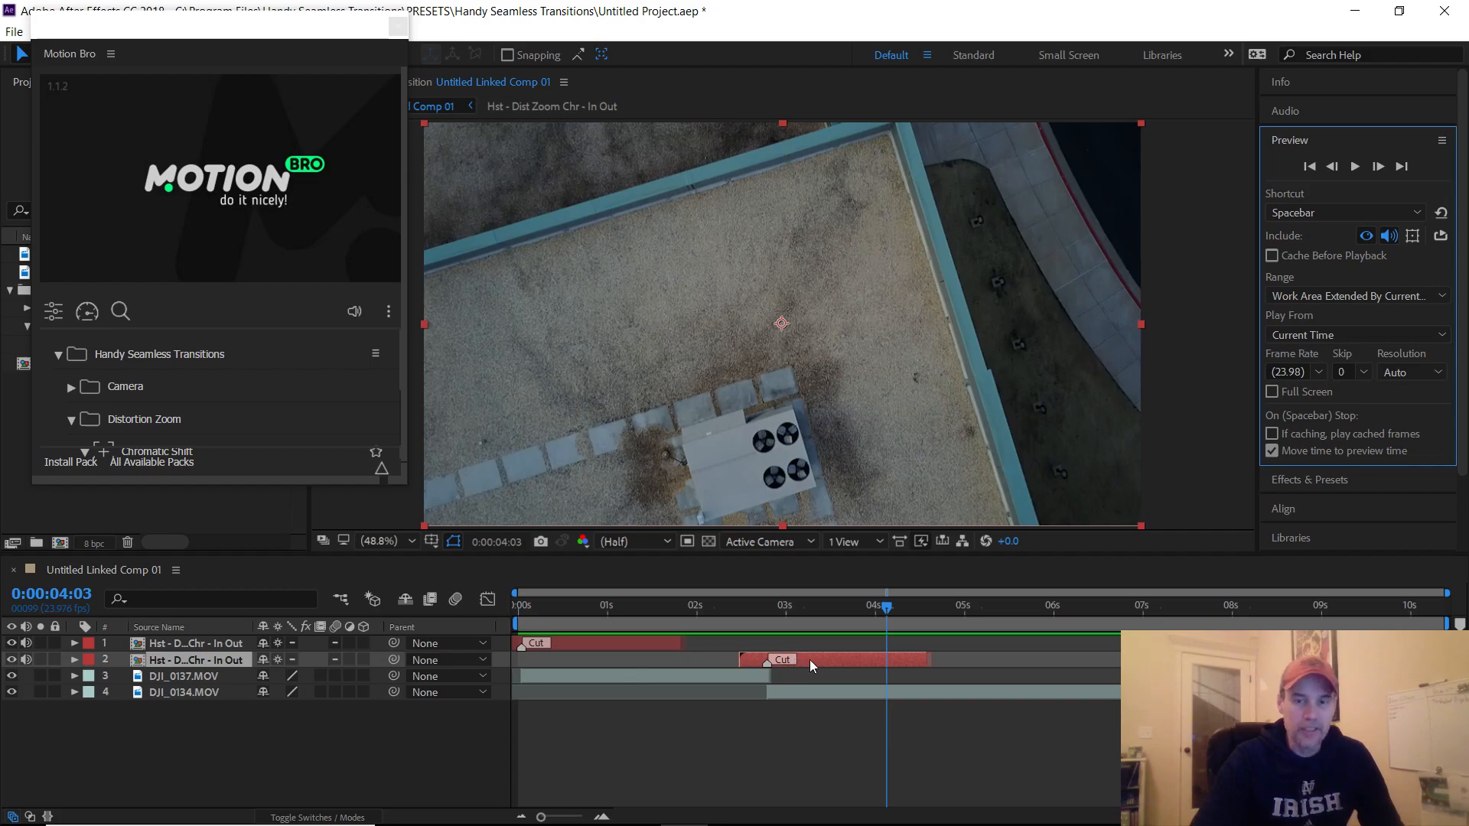
mouse_move(260, 672)
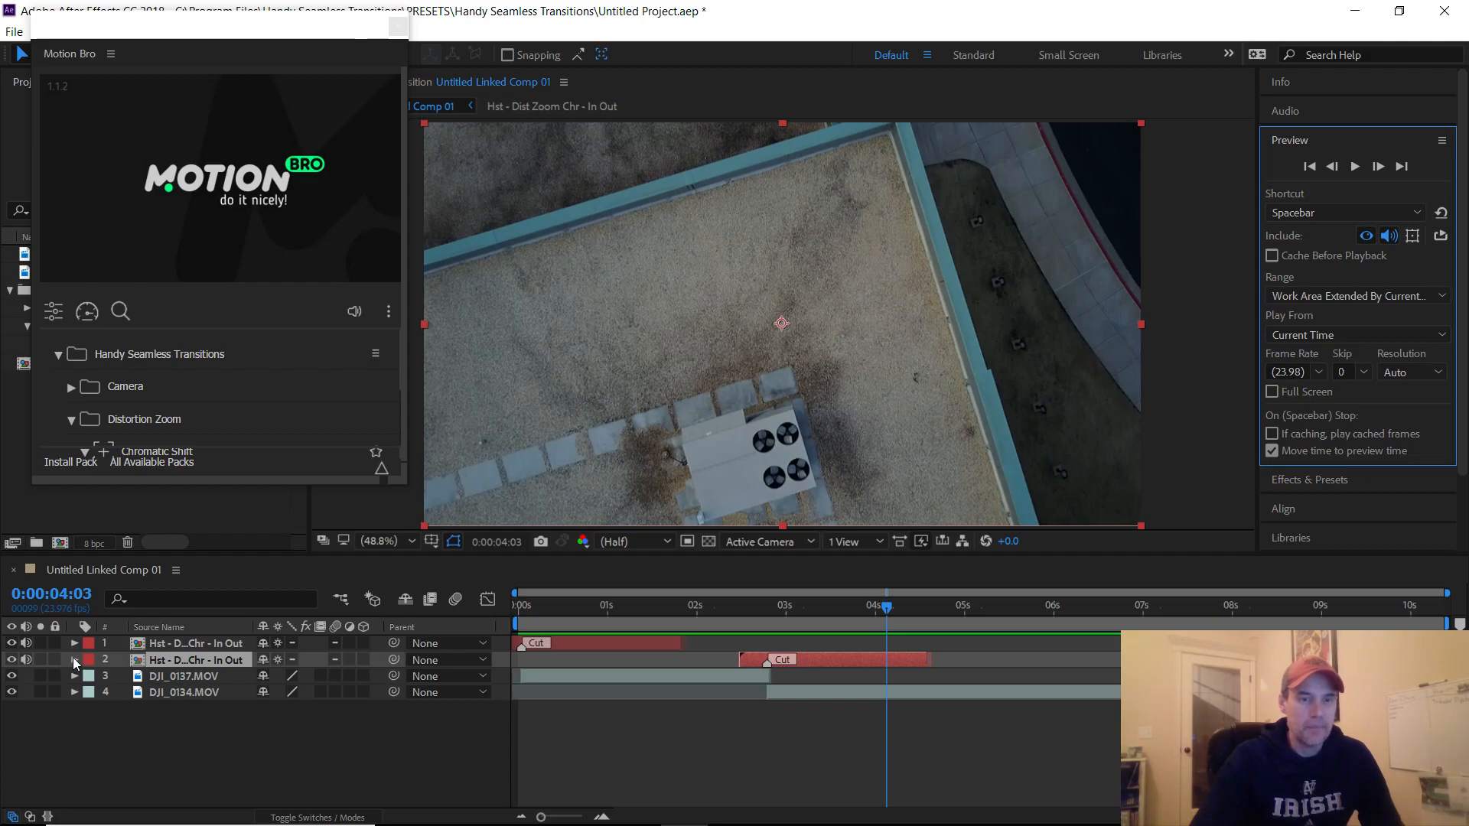
- Twirl open layer 2 (Dist Zoom Chr In Out) to show its Transform and Audio groups
left_click(74, 660)
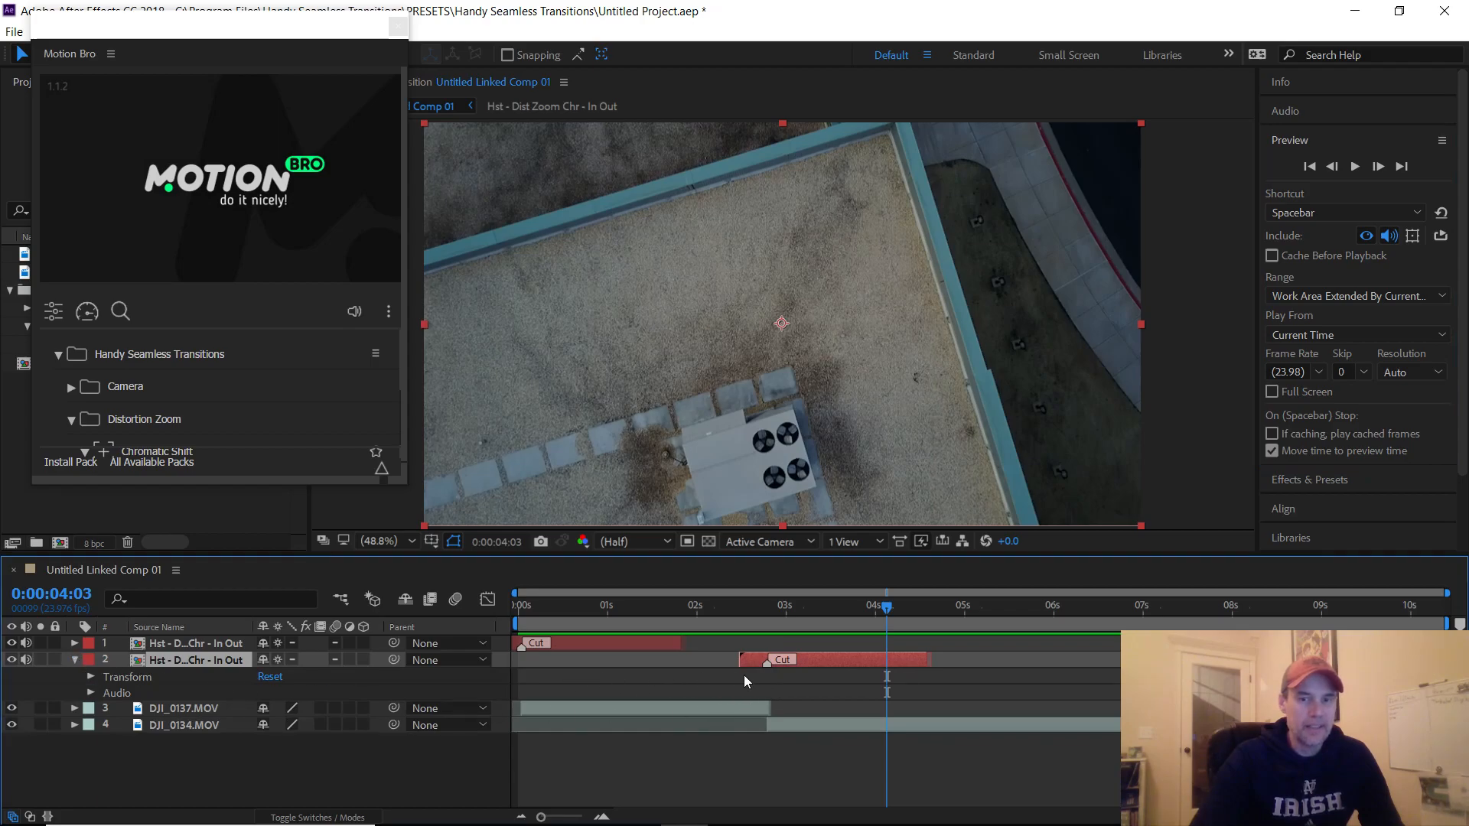
mouse_move(798, 702)
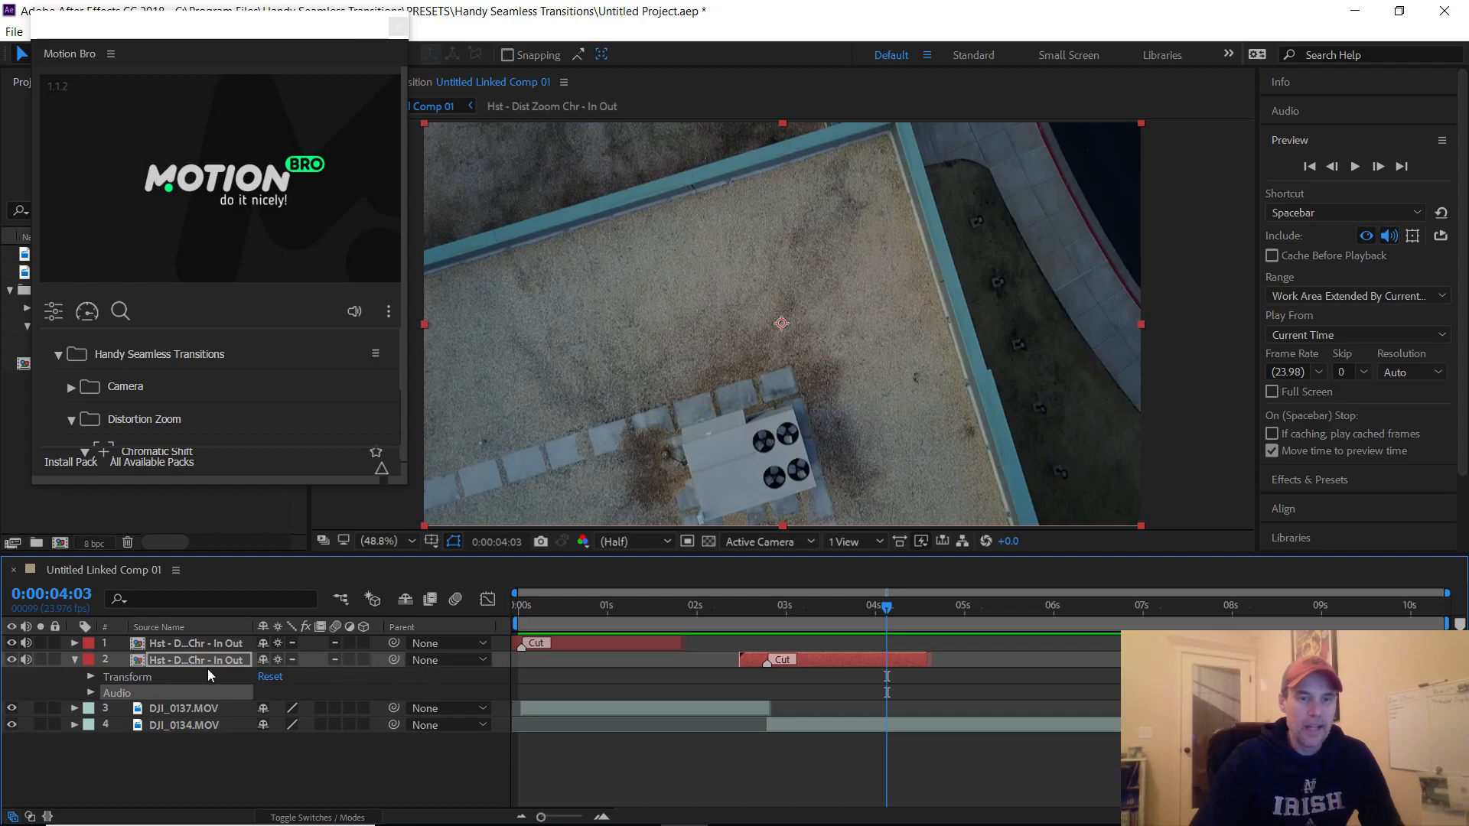
mouse_move(825, 677)
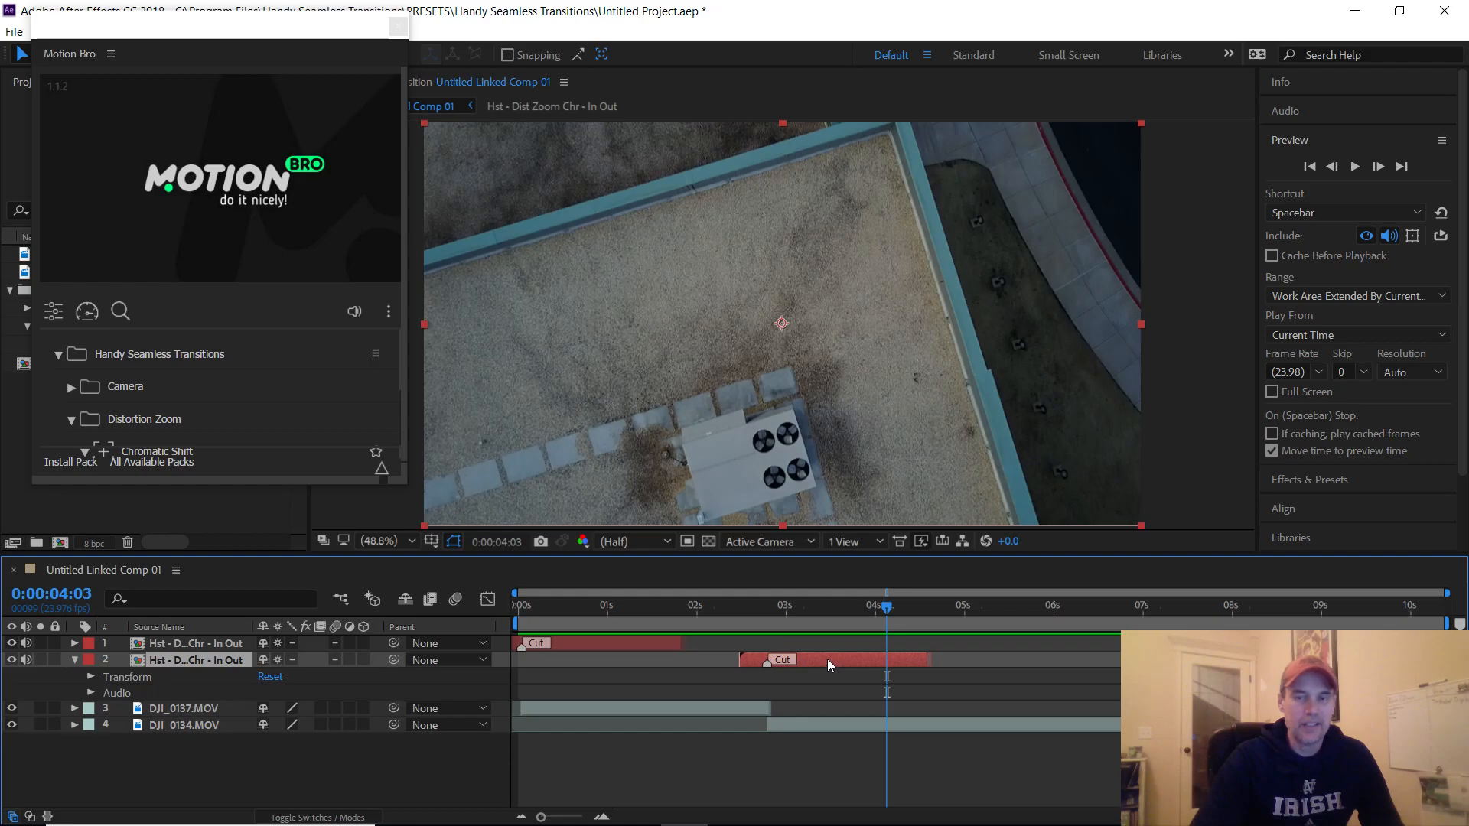
mouse_move(820, 704)
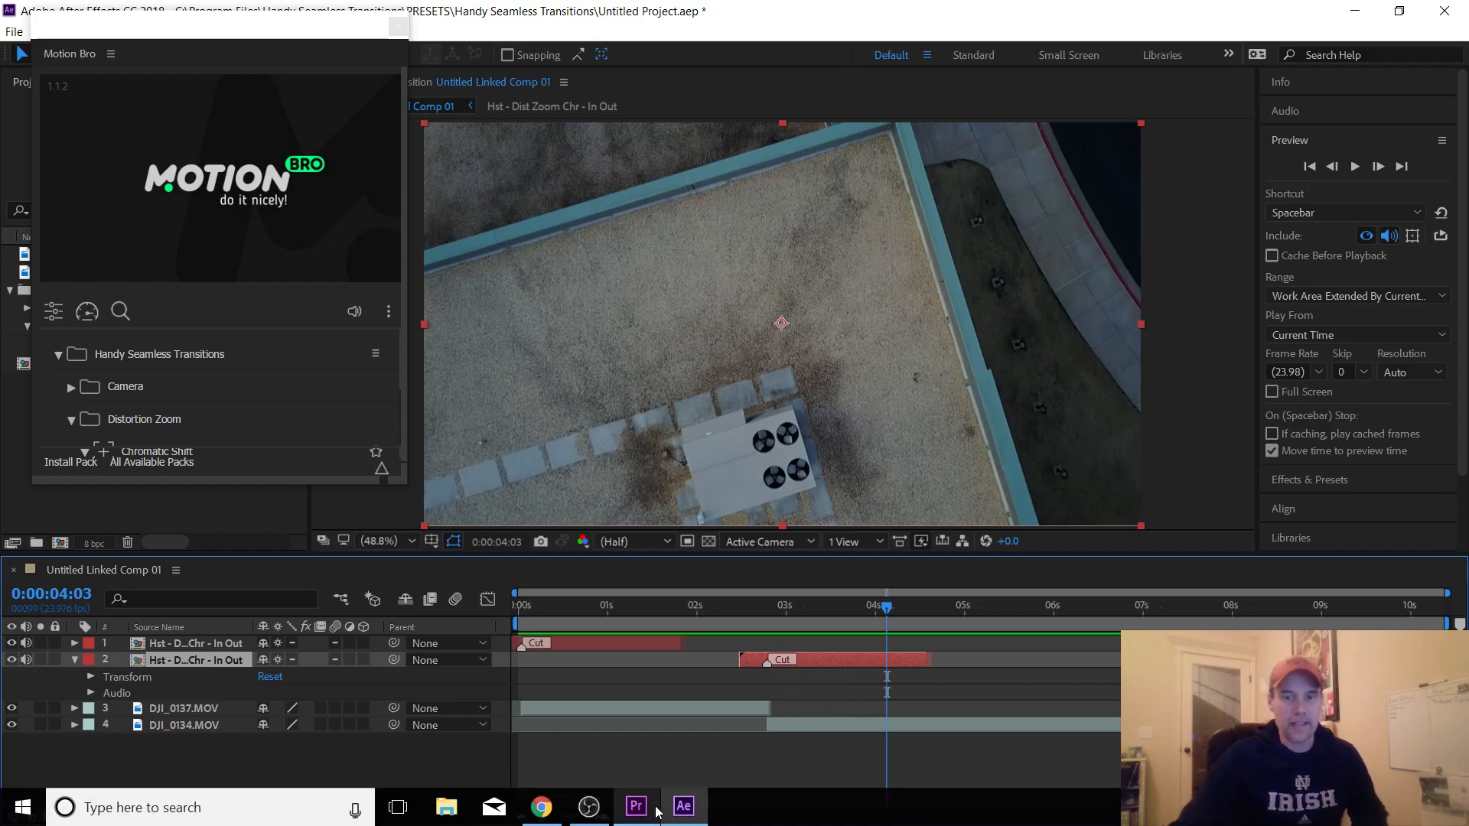
- Drop the Hst Dist Zoom Chr In Out clip onto V1/A1 after the linked comp and bring up its video clip's menu
left_click(635, 806)
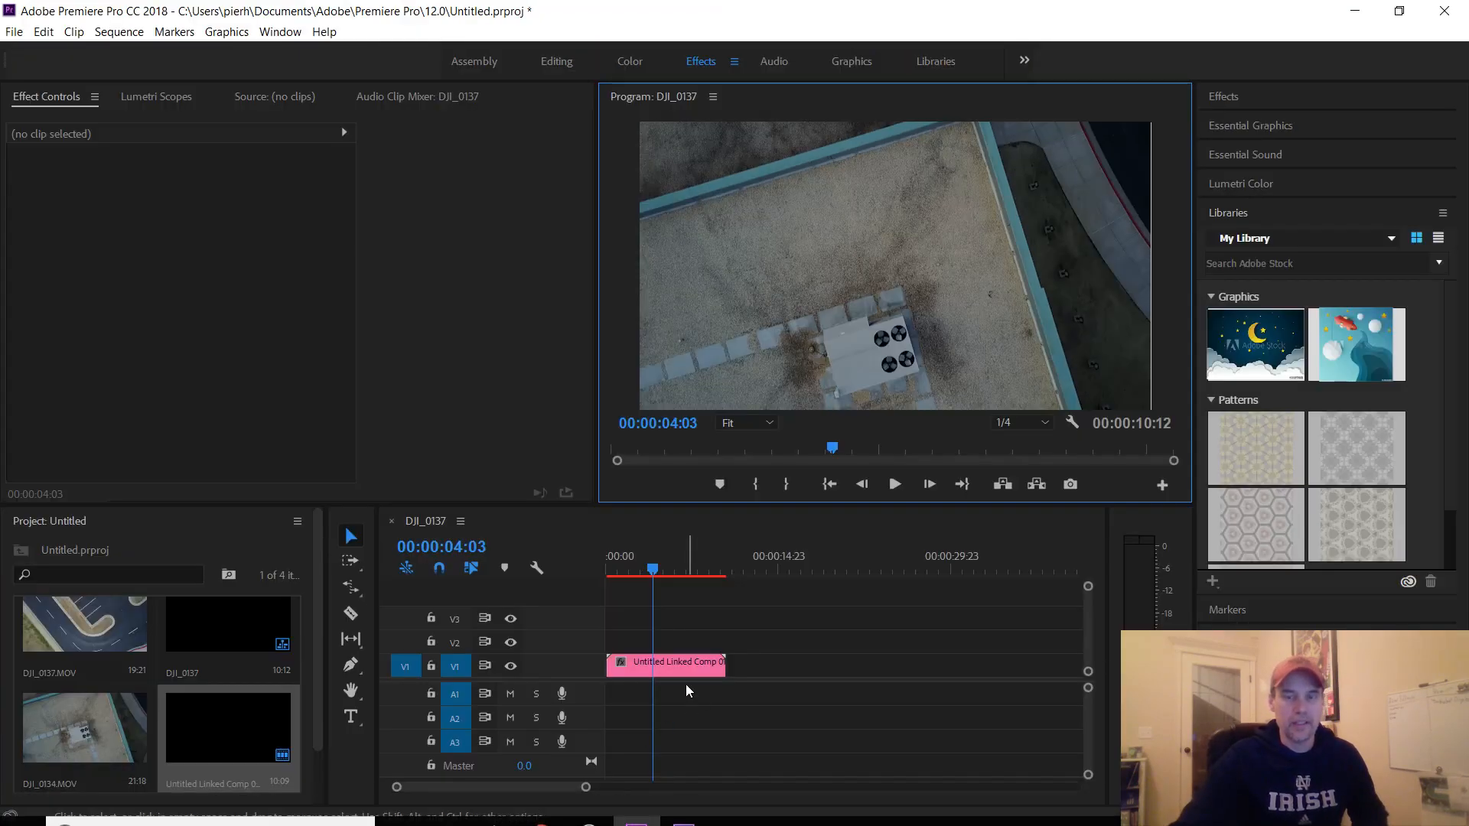
mouse_move(661, 614)
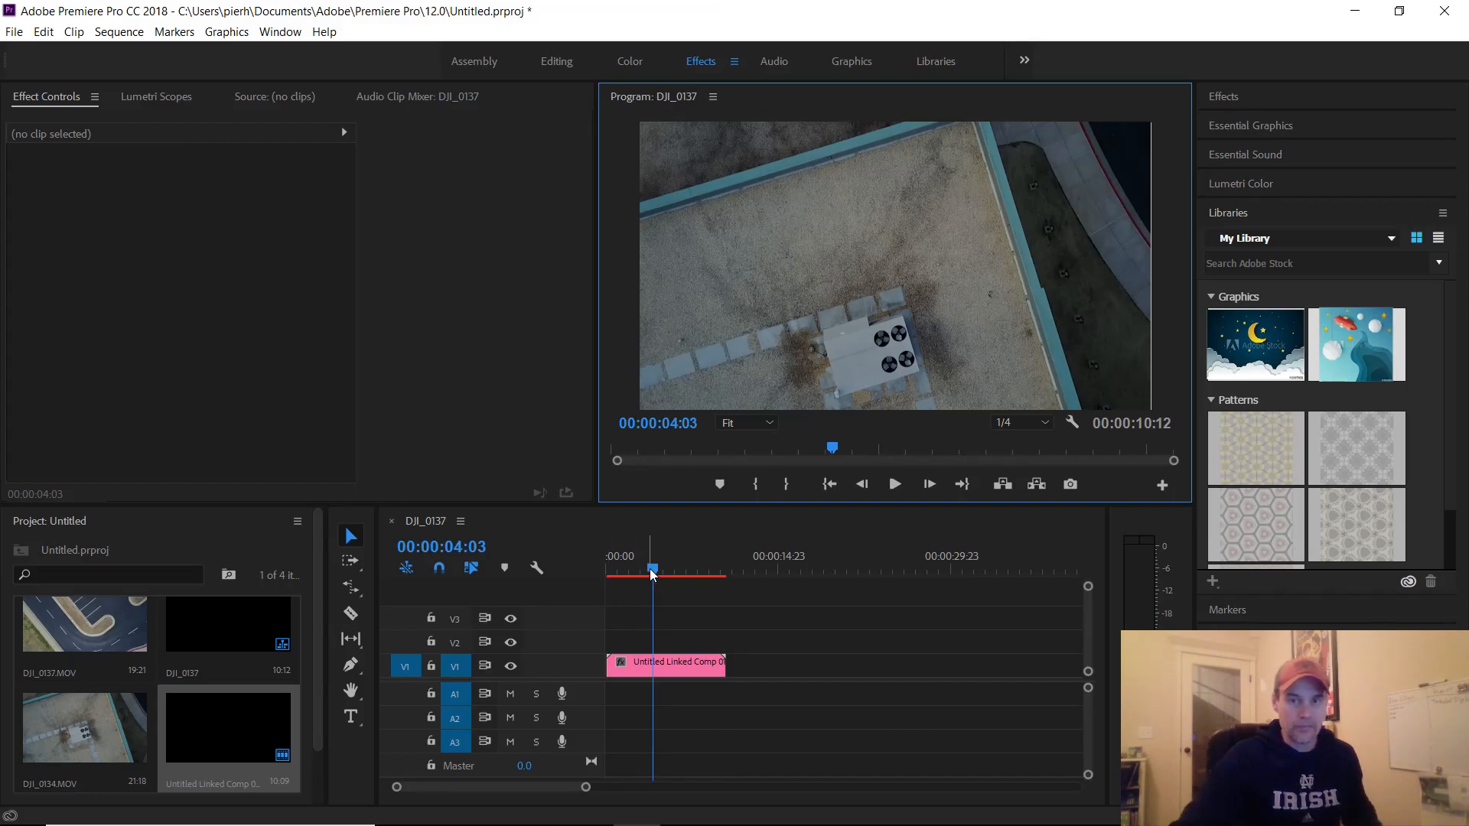
left_click(738, 569)
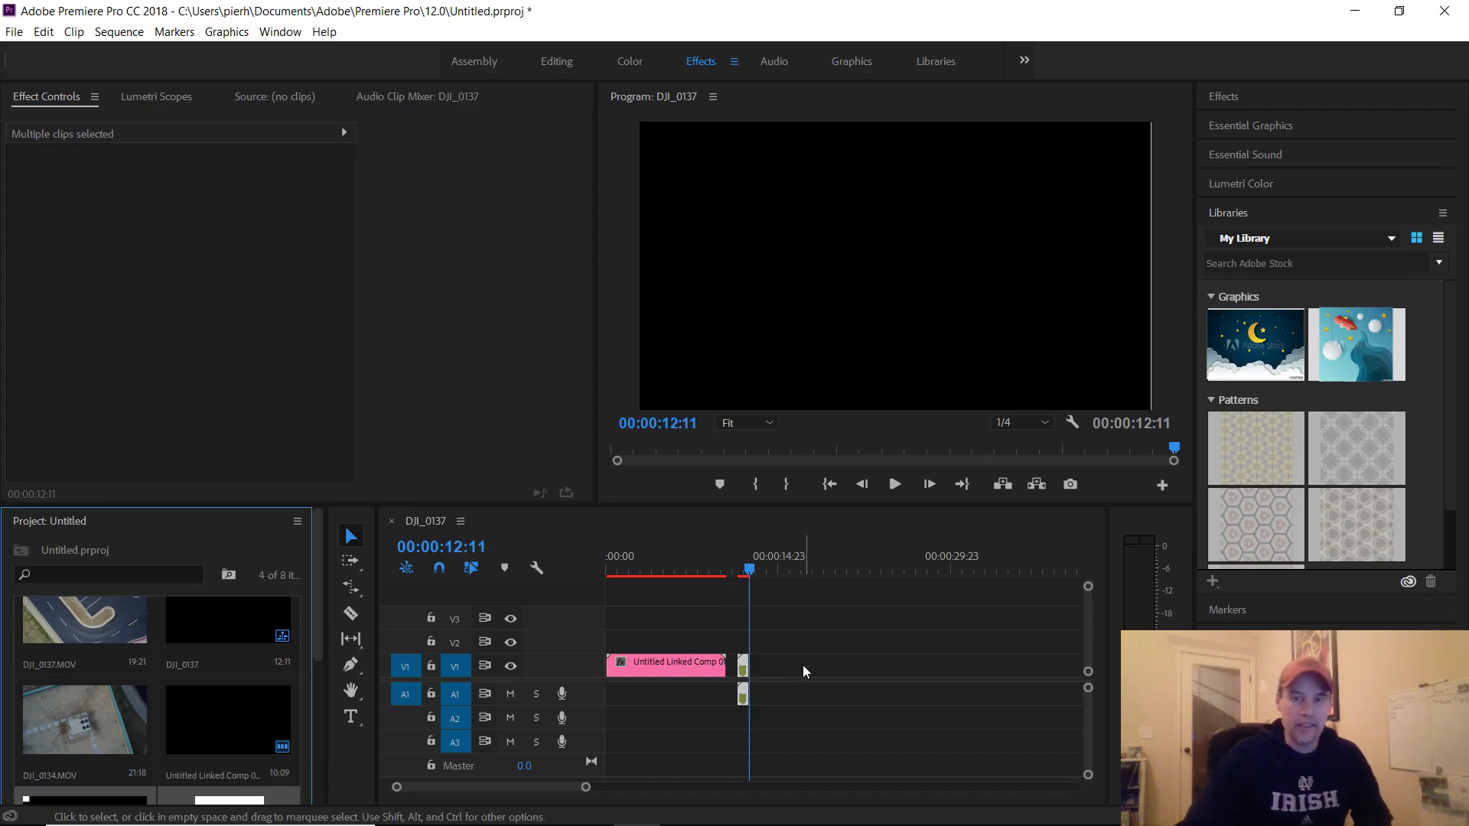
mouse_move(762, 657)
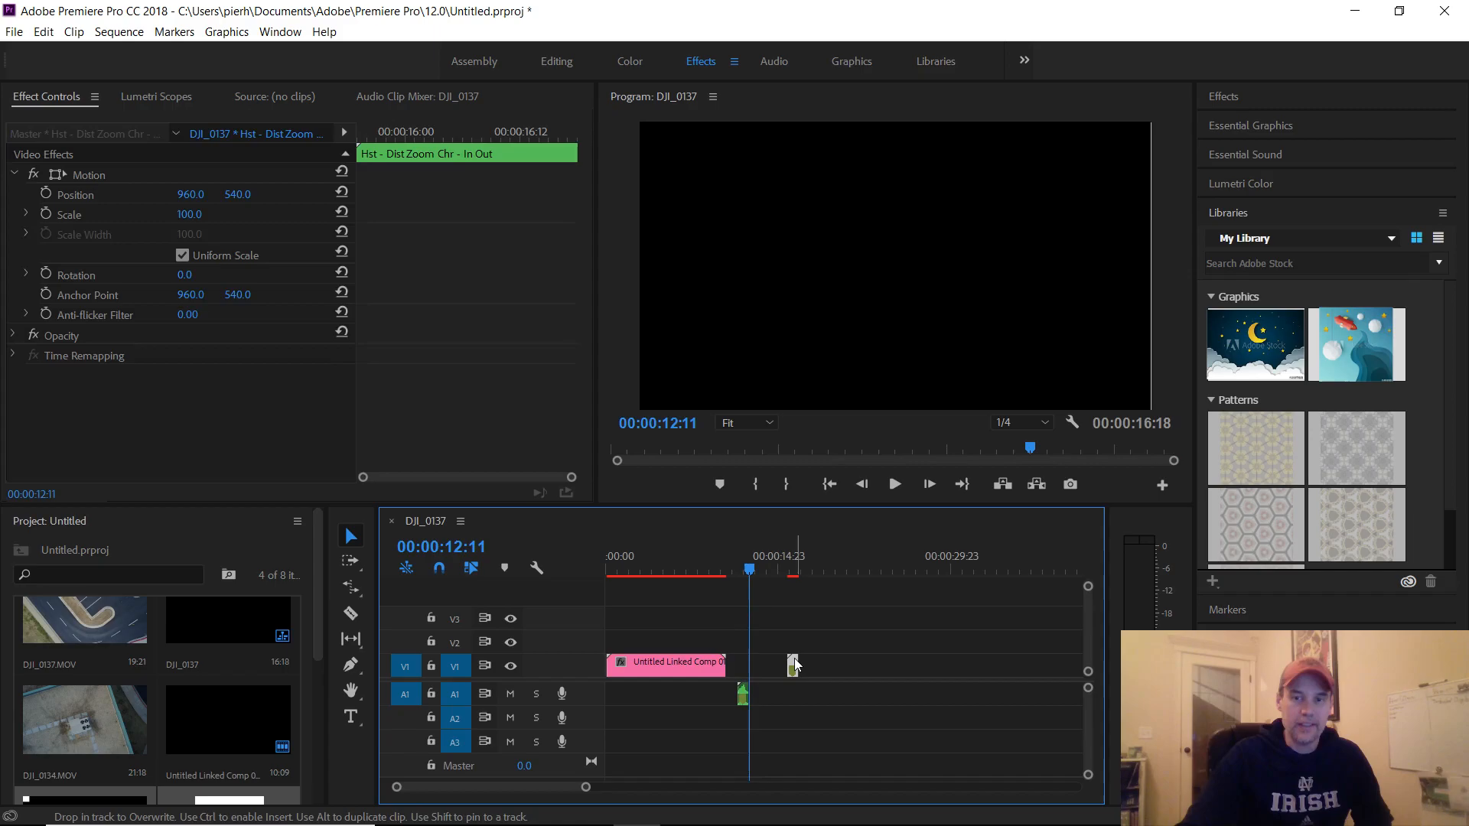
right_click(794, 665)
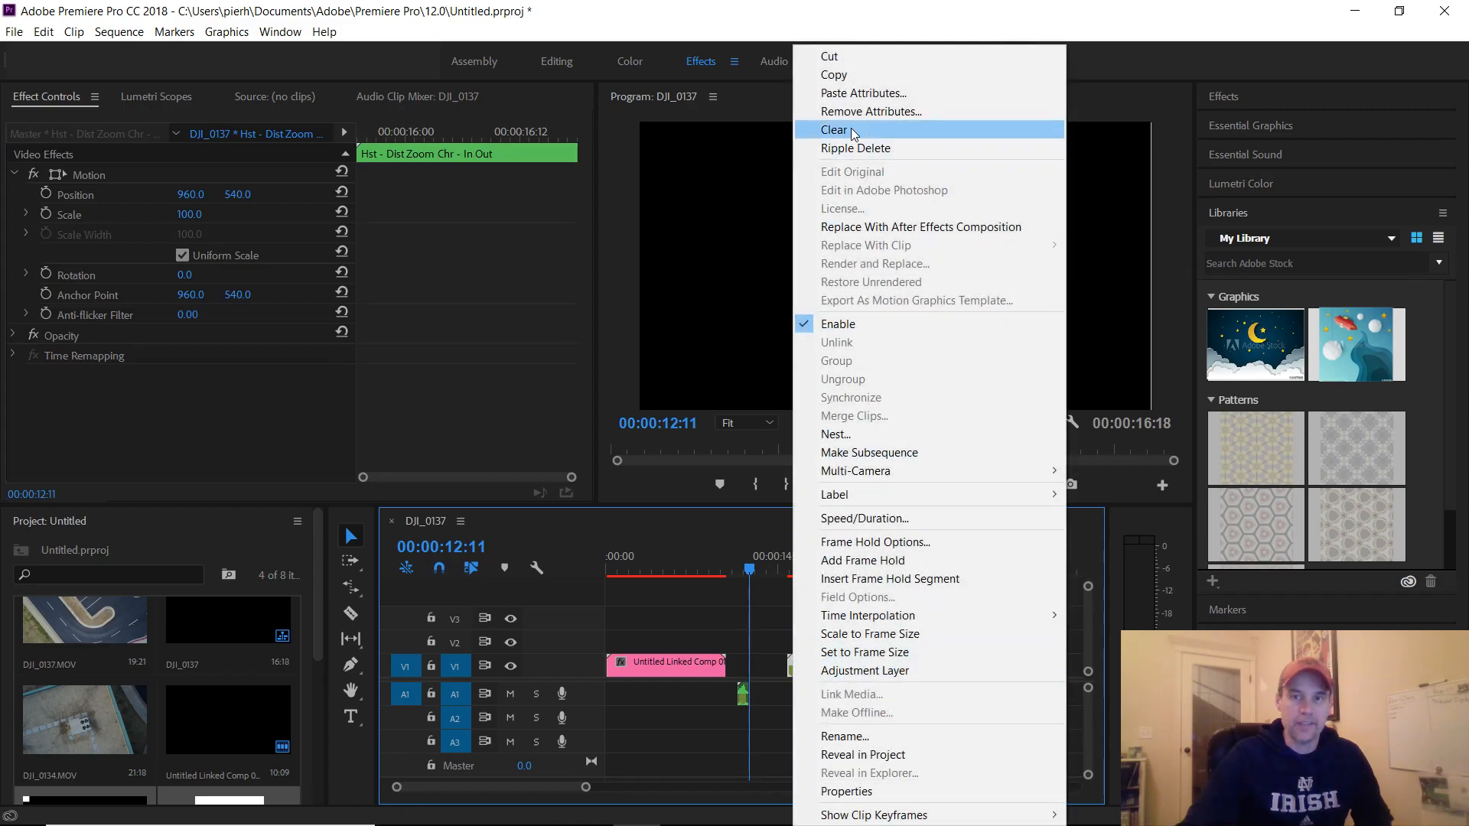
- Clear the transition's video portion, keeping only its sound effect on A1
left_click(834, 129)
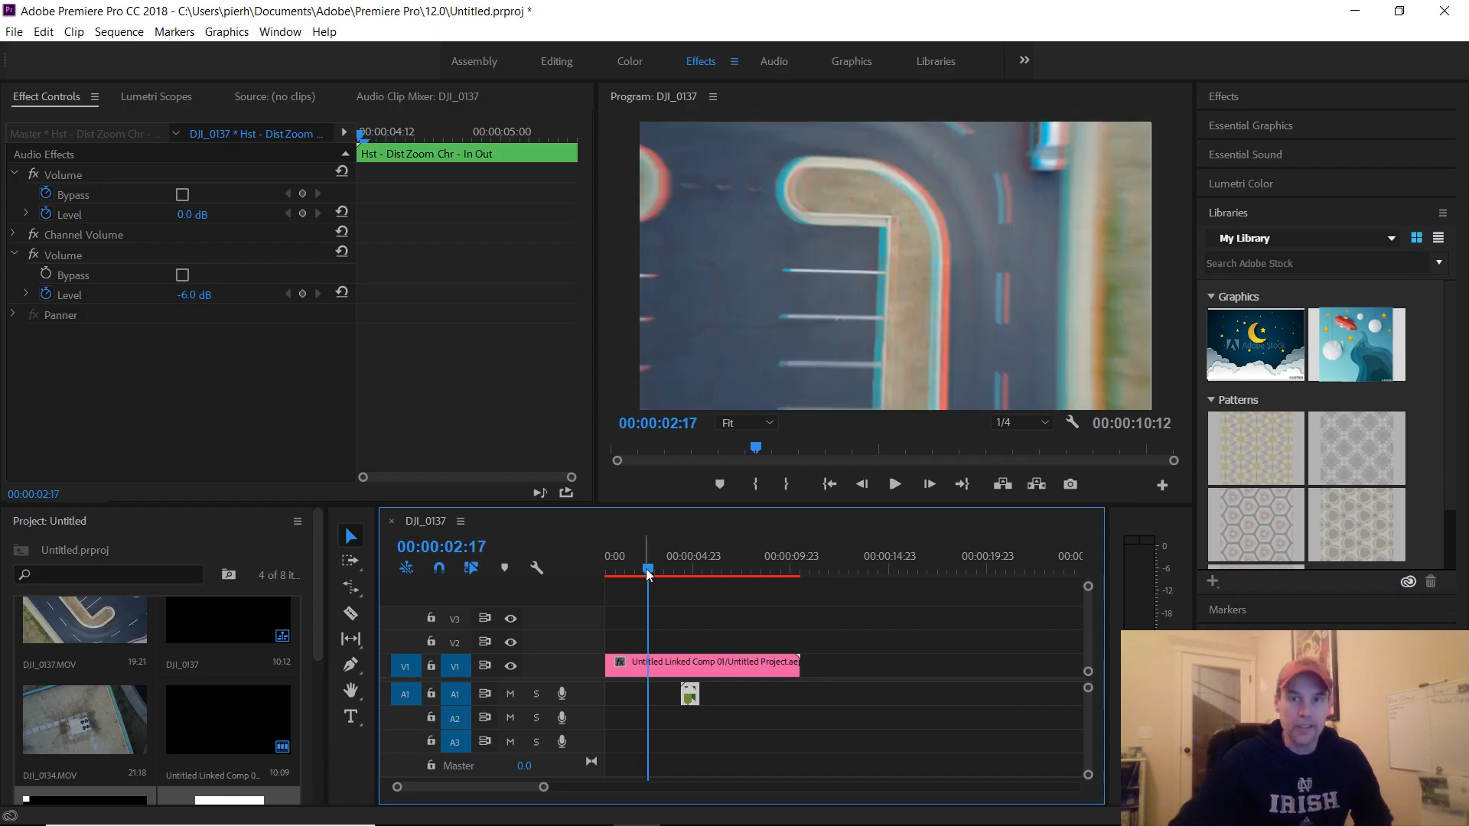
mouse_move(671, 699)
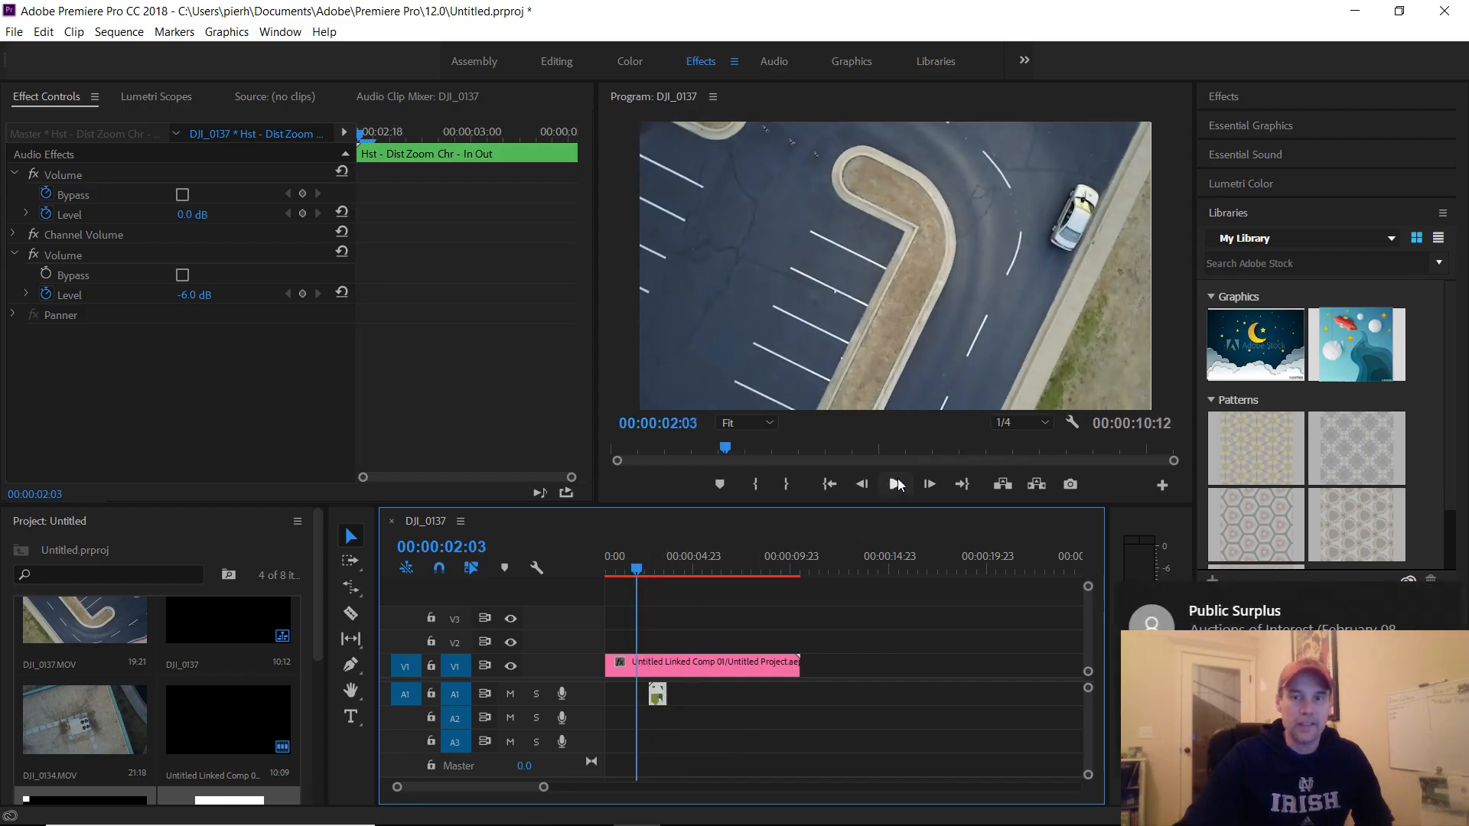
- Preview the sequence with the earlier-placed sound effect and park the playhead before the transition
left_click(892, 484)
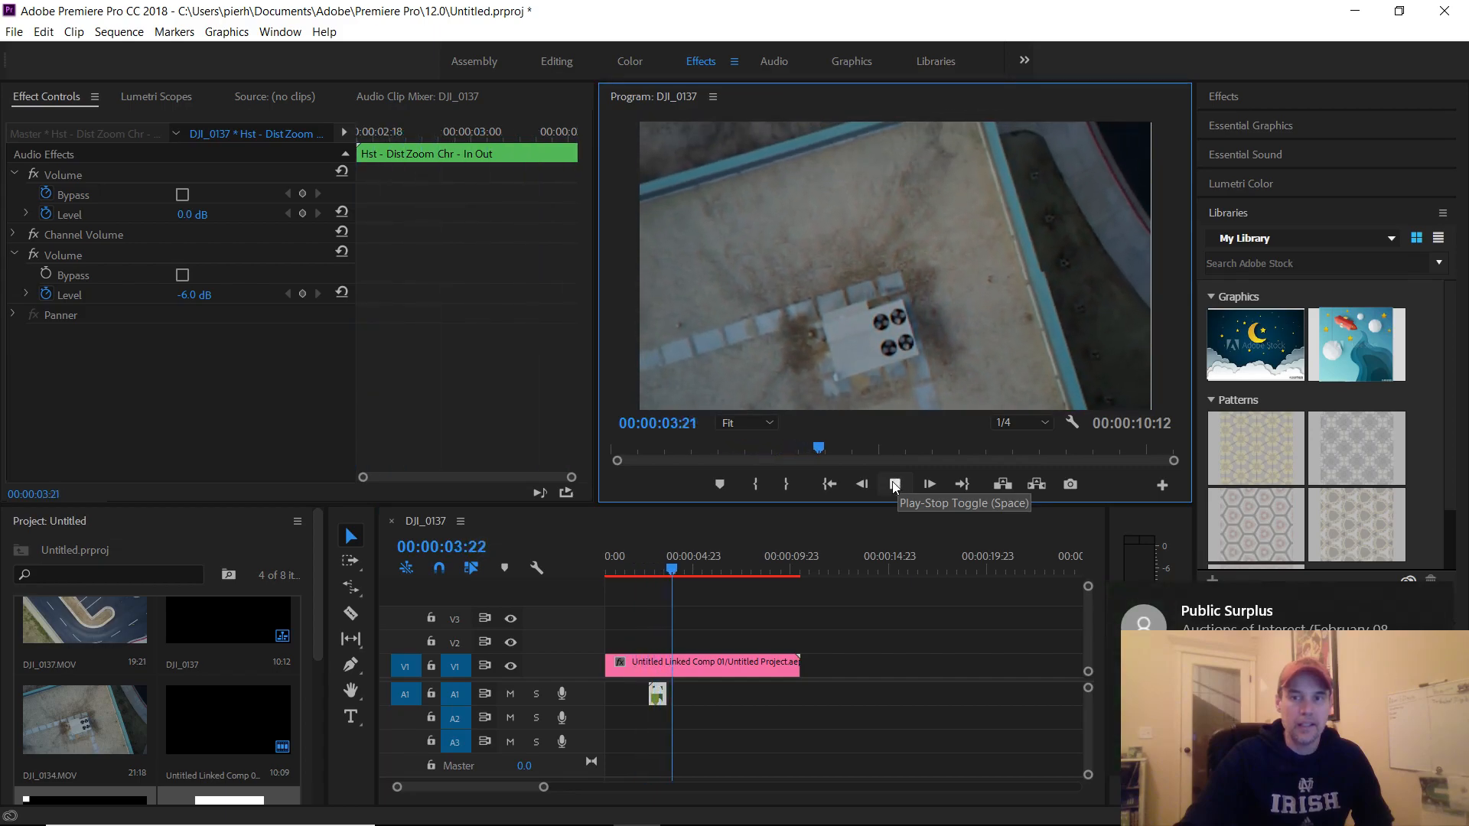
left_click(892, 484)
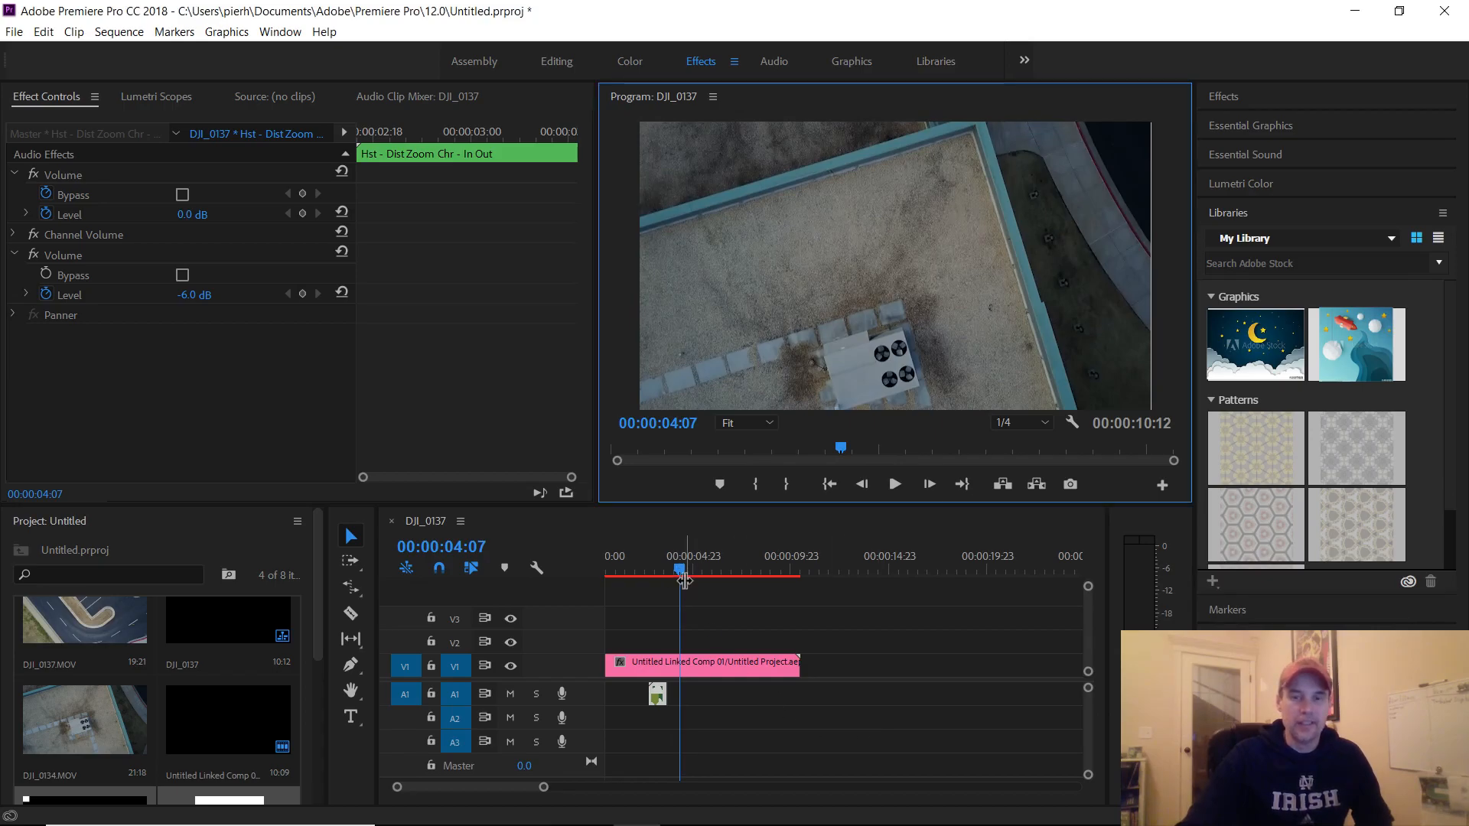
left_click(644, 570)
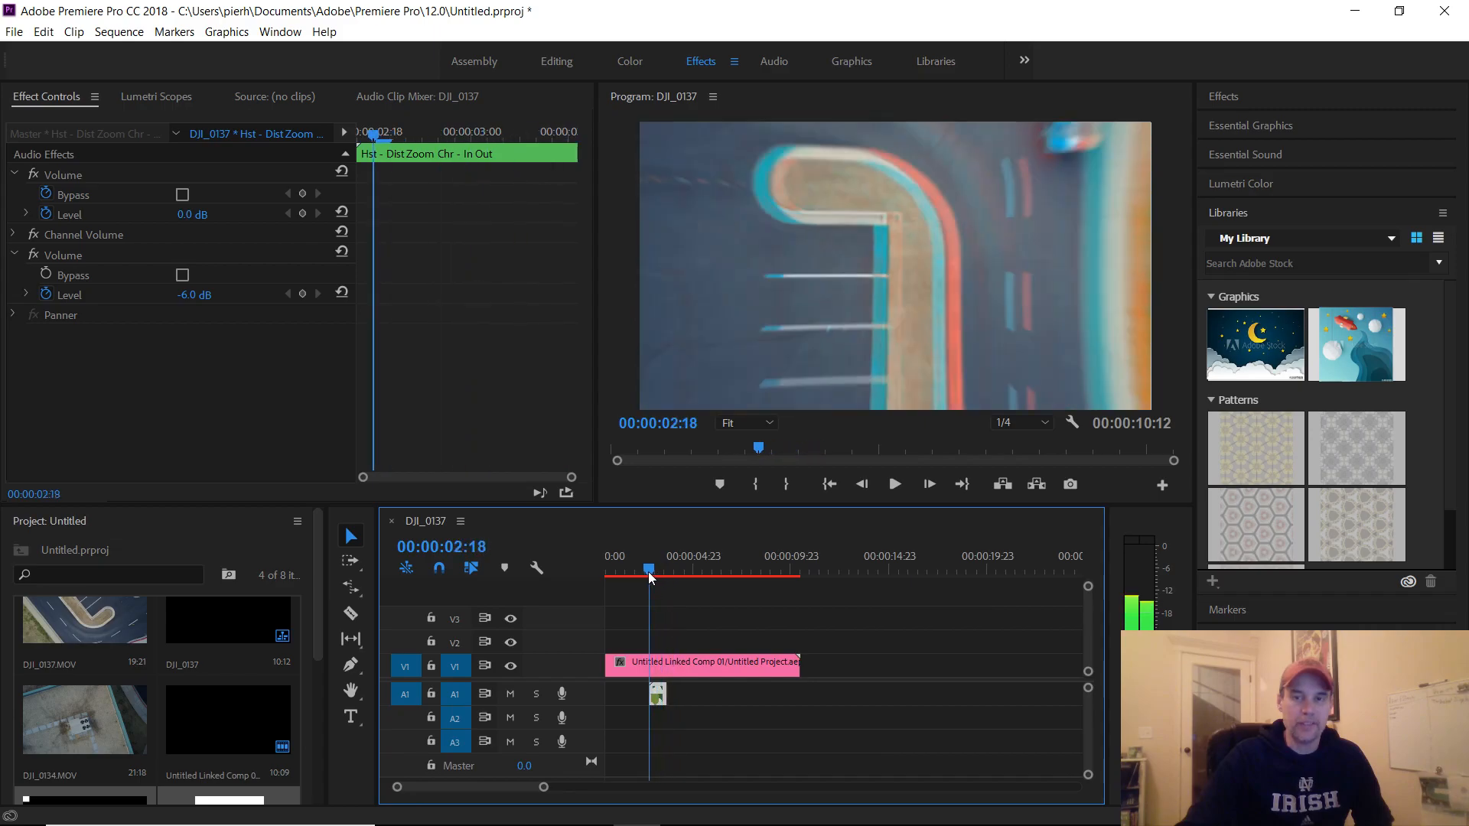
left_click(662, 570)
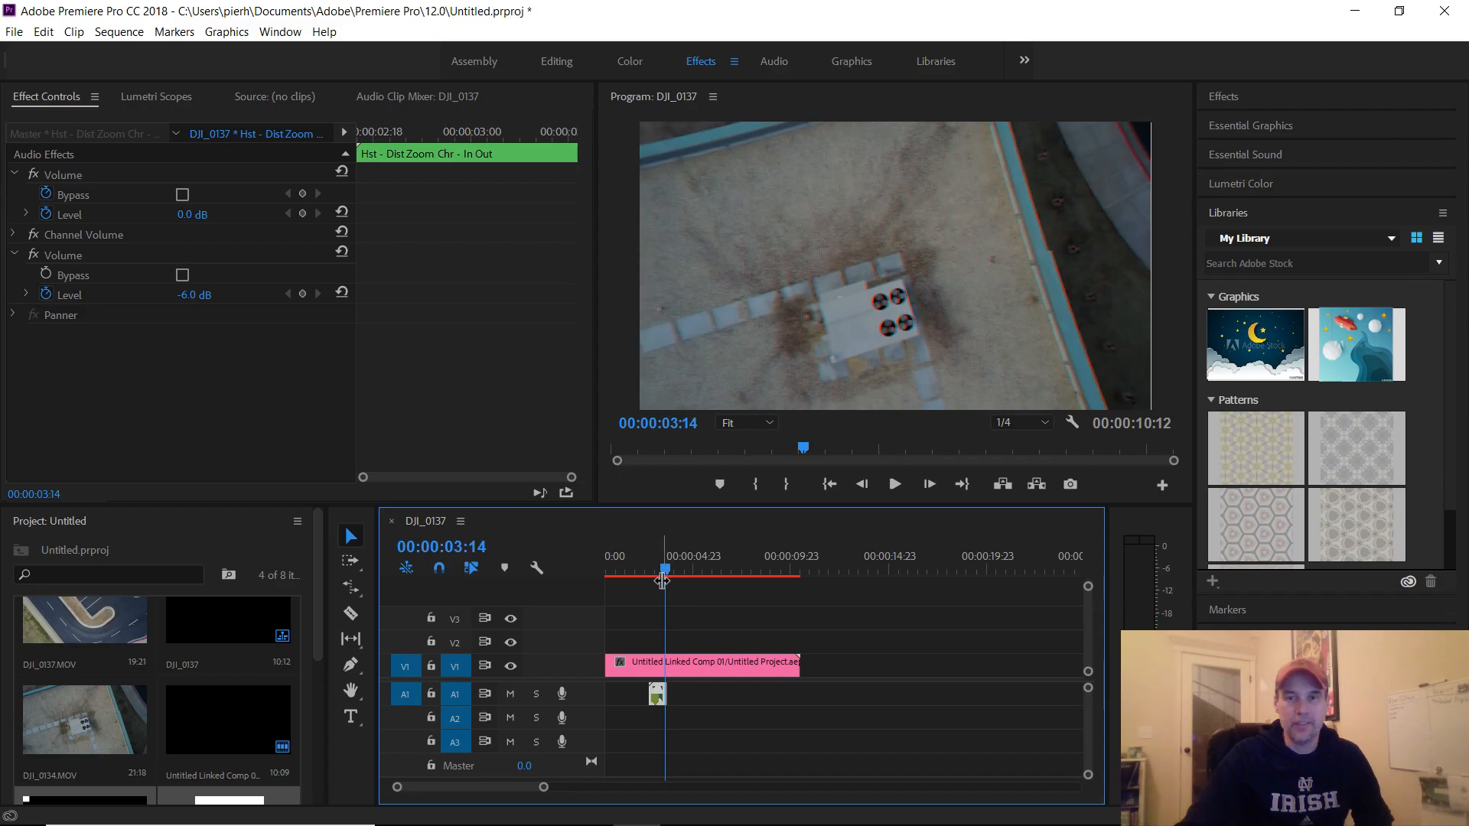
mouse_move(665, 570)
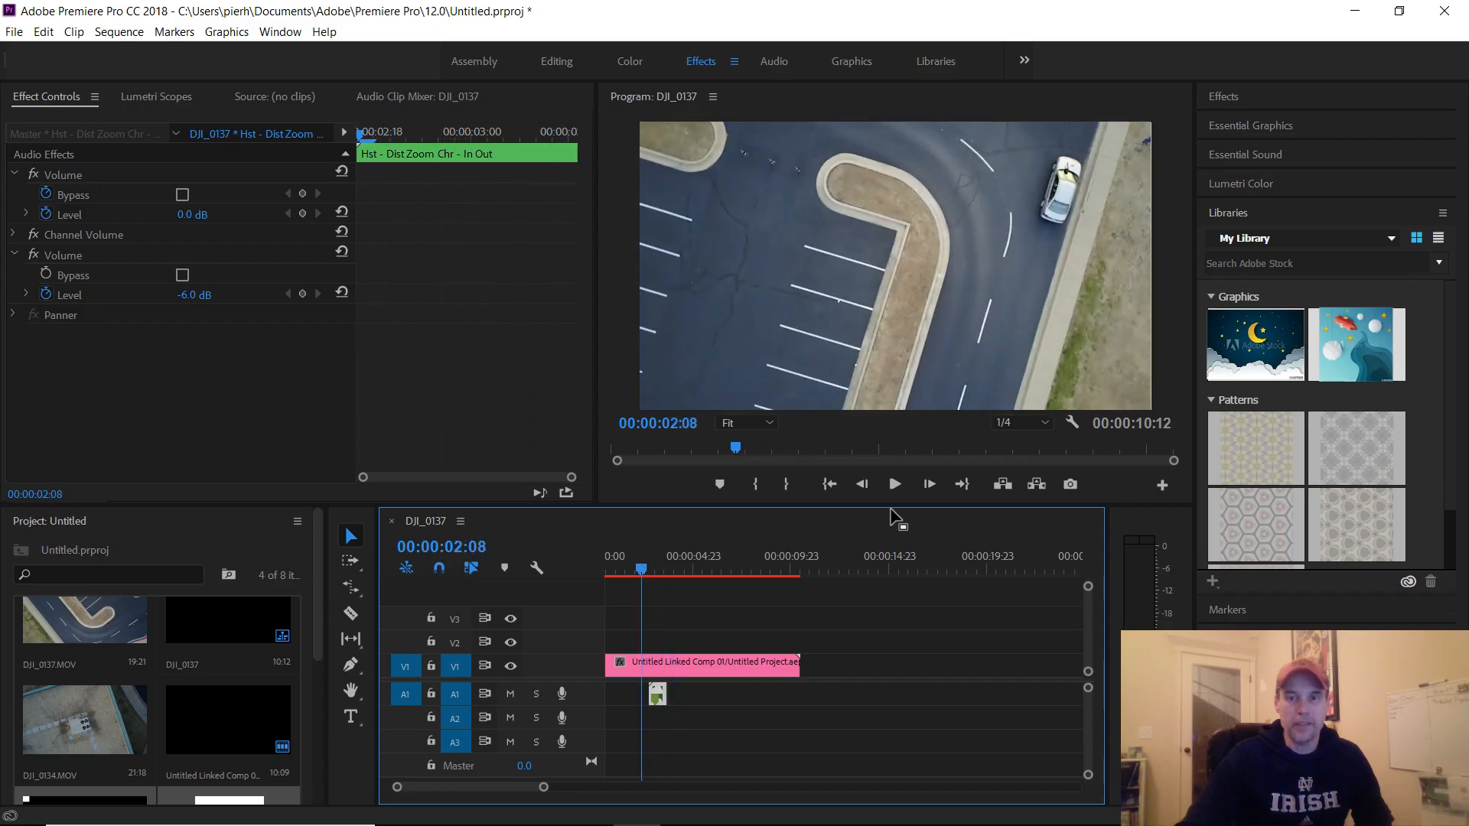
left_click(893, 485)
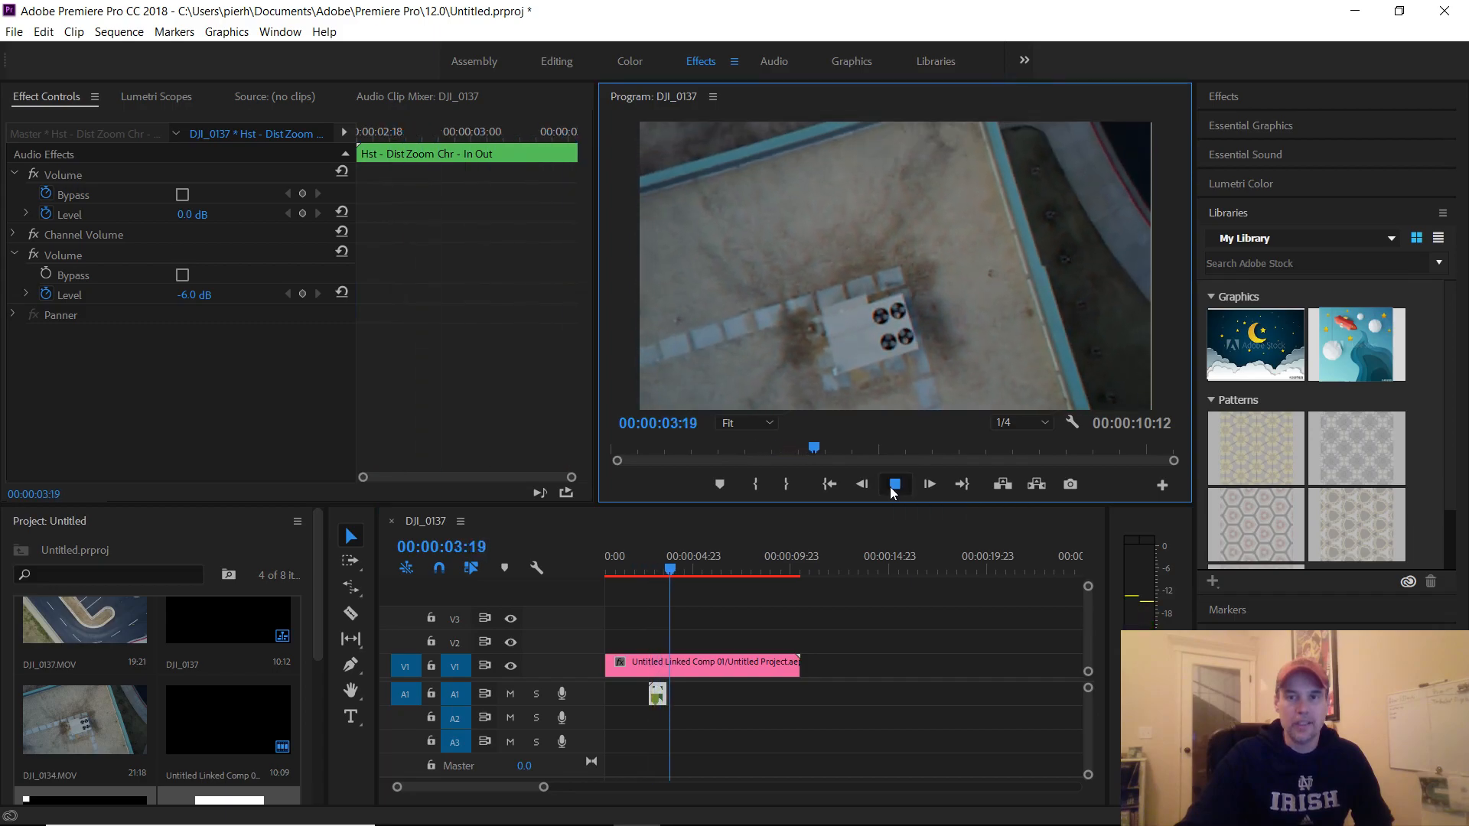
left_click(892, 485)
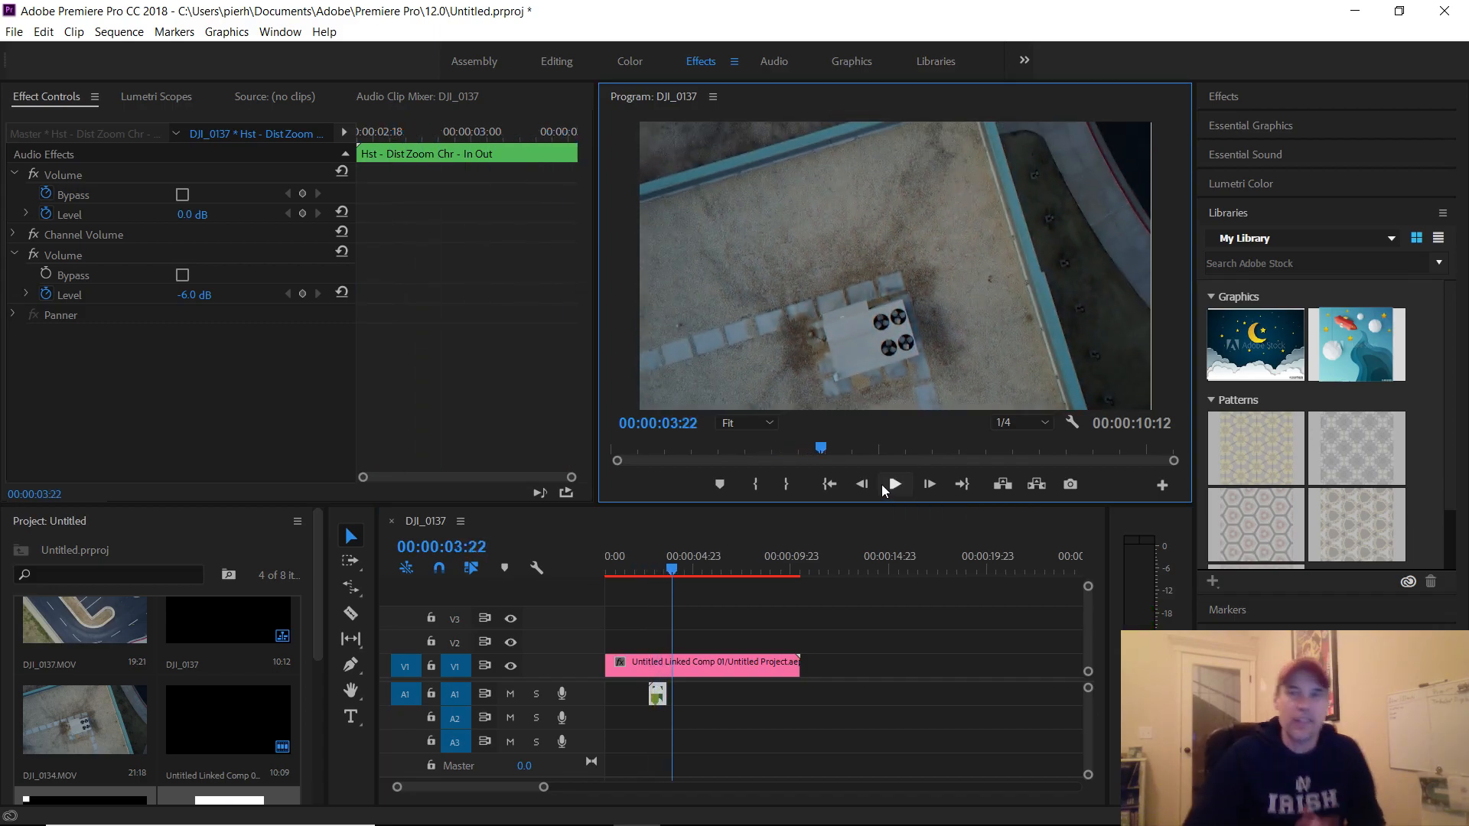